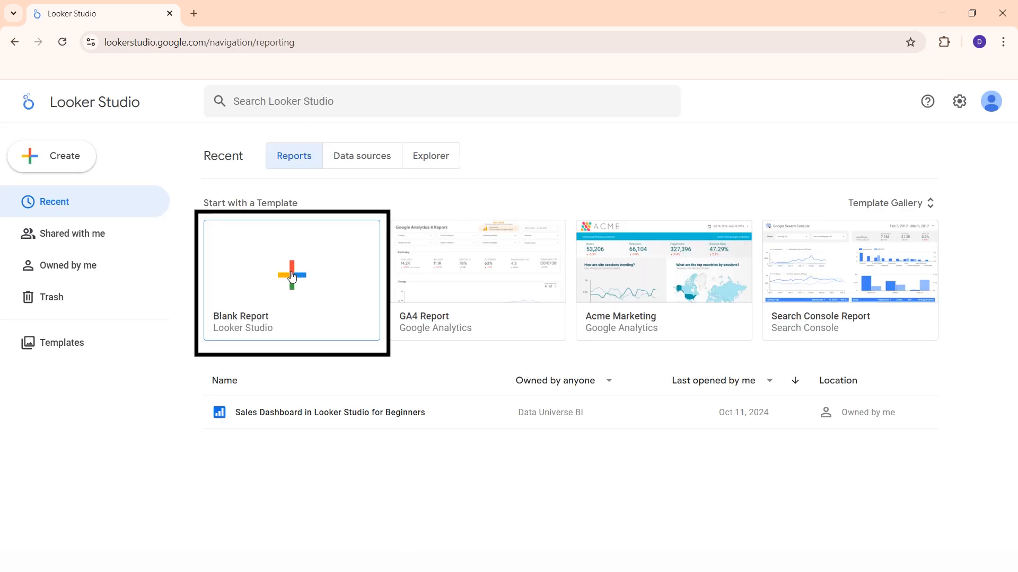
Step: Create a blank report and add Sheet1 of the Sales Google Sheet as its data
click(291, 281)
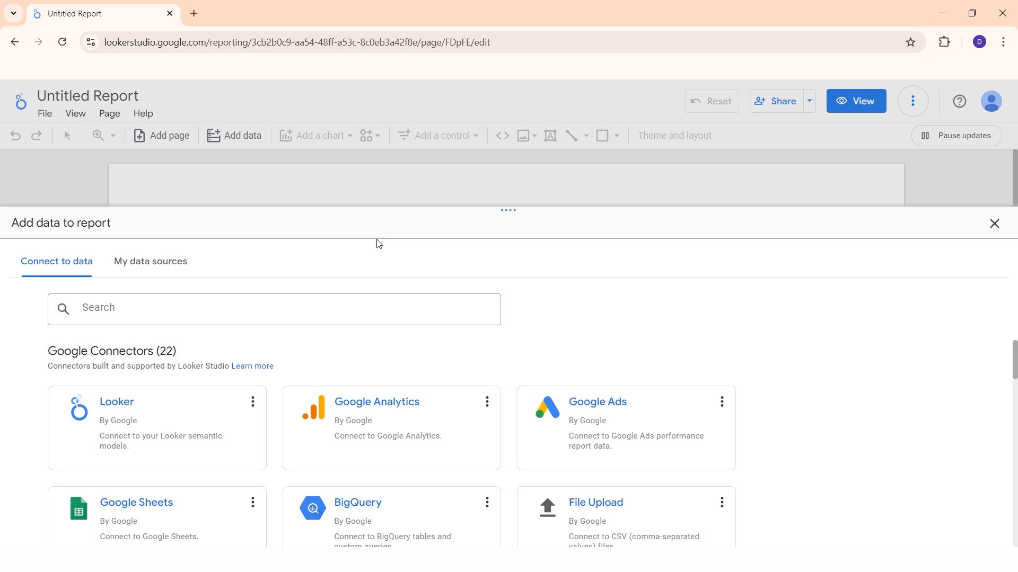
mouse_move(280, 335)
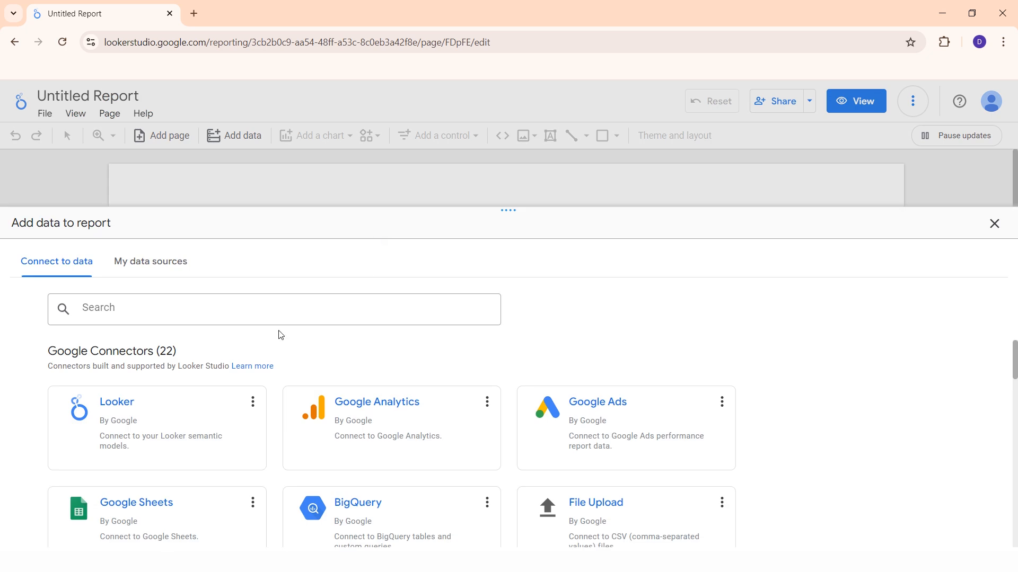
scroll(down, 3)
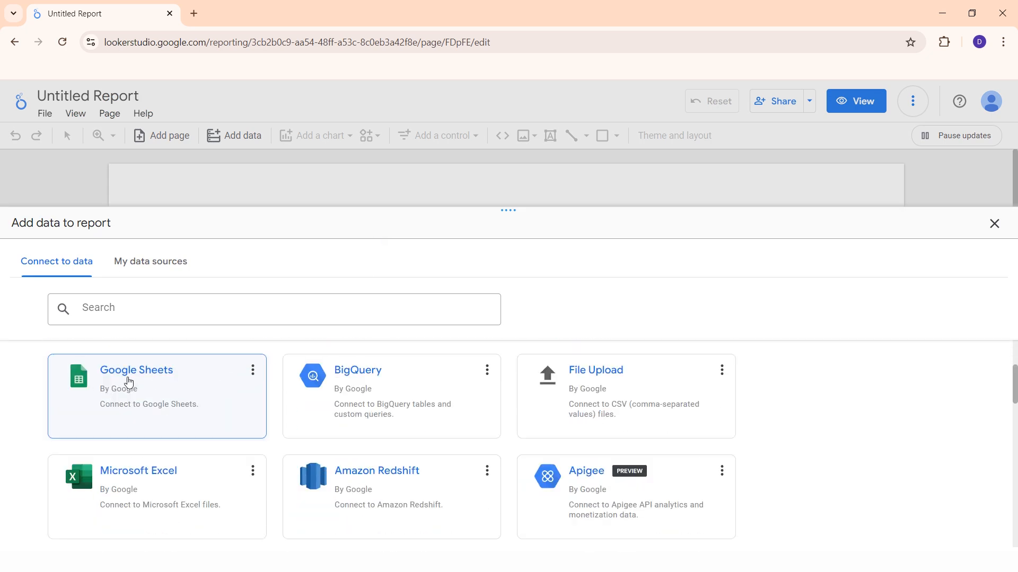
mouse_move(149, 381)
text(sale)
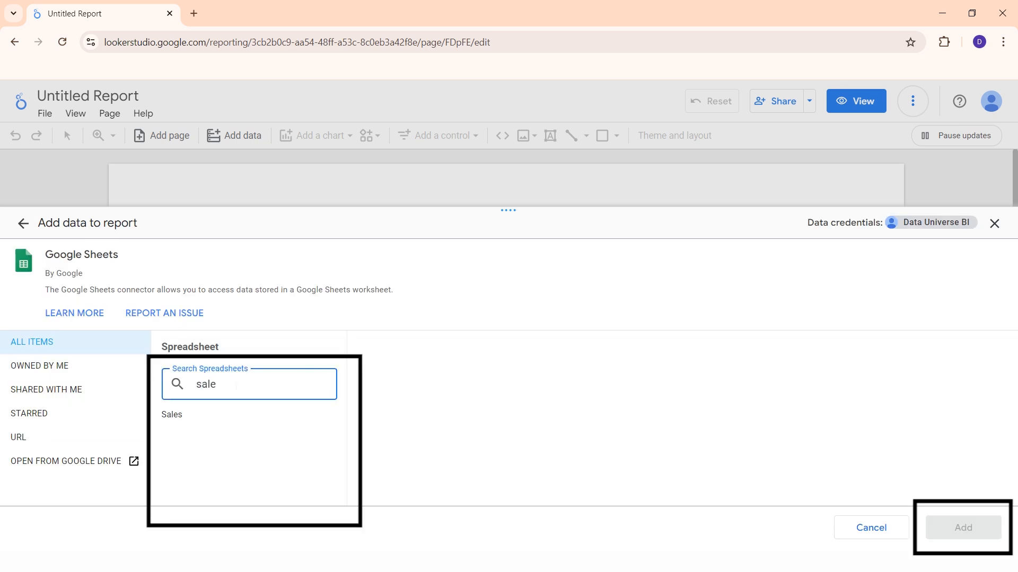
click(171, 415)
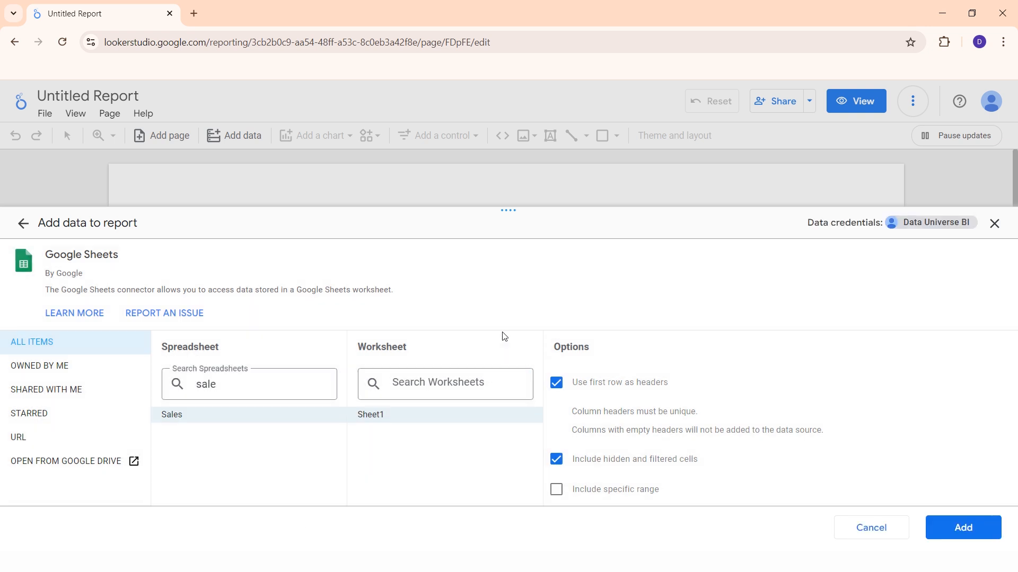
click(962, 527)
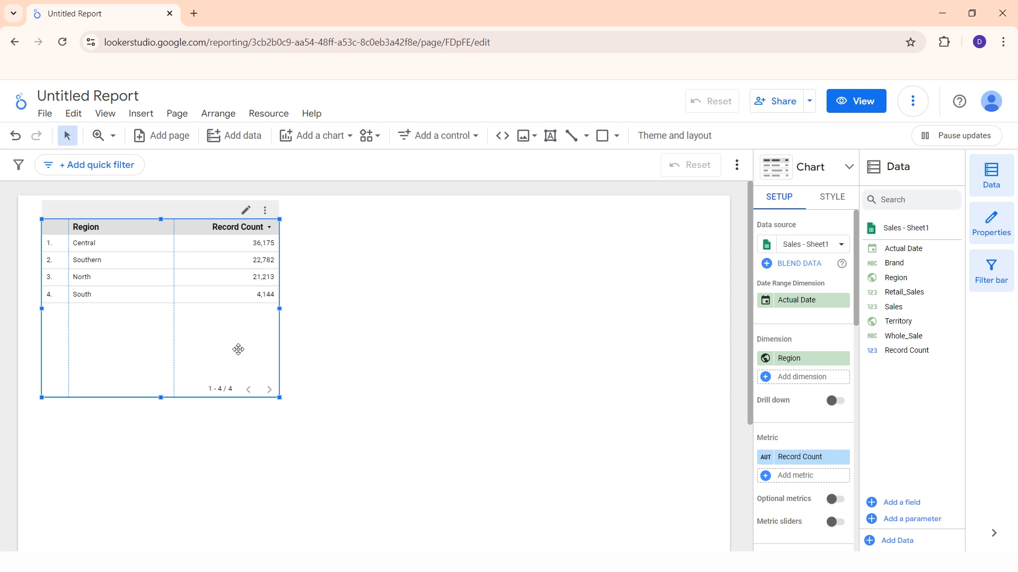
Step: Delete the default table and rename the report 'Sales Dashboard in Looker Studio'
key(Delete)
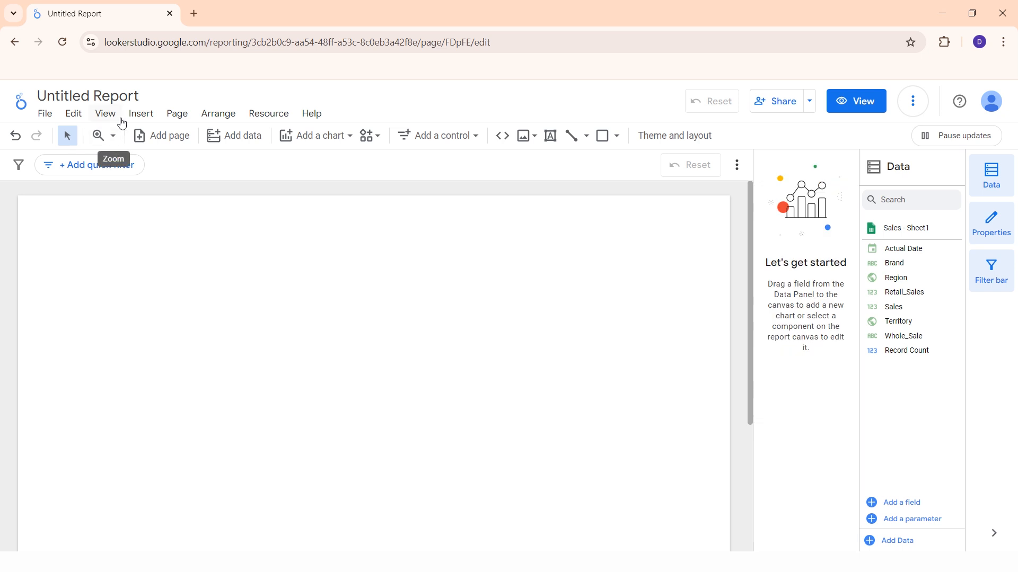
click(87, 96)
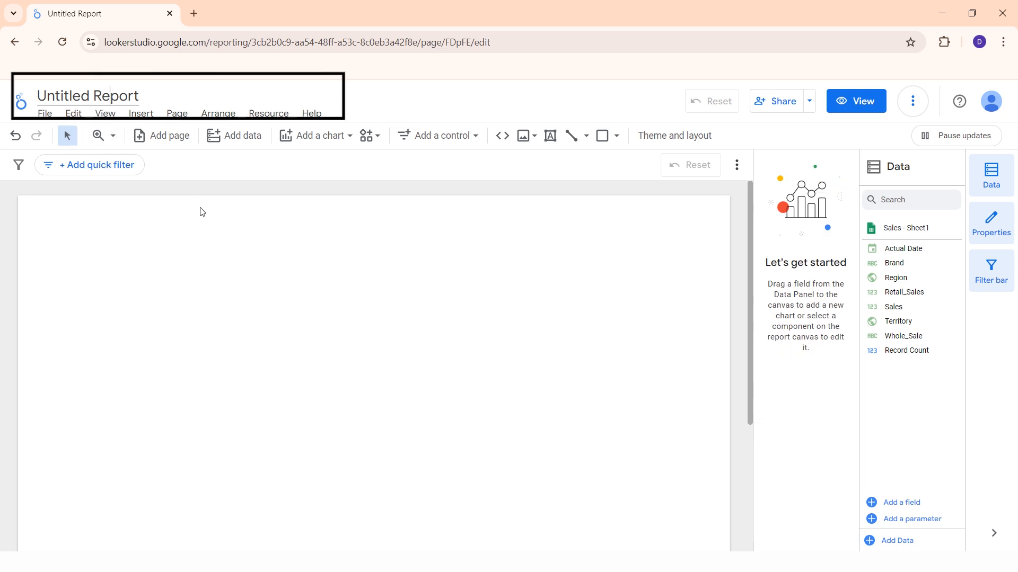
text(Sales Das)
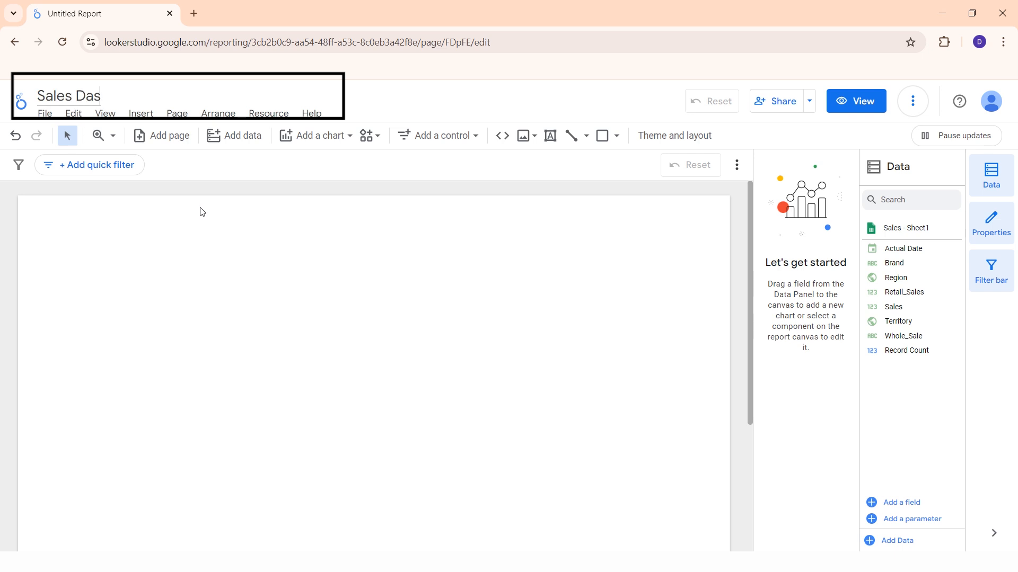
text(hboard in Looker Studio)
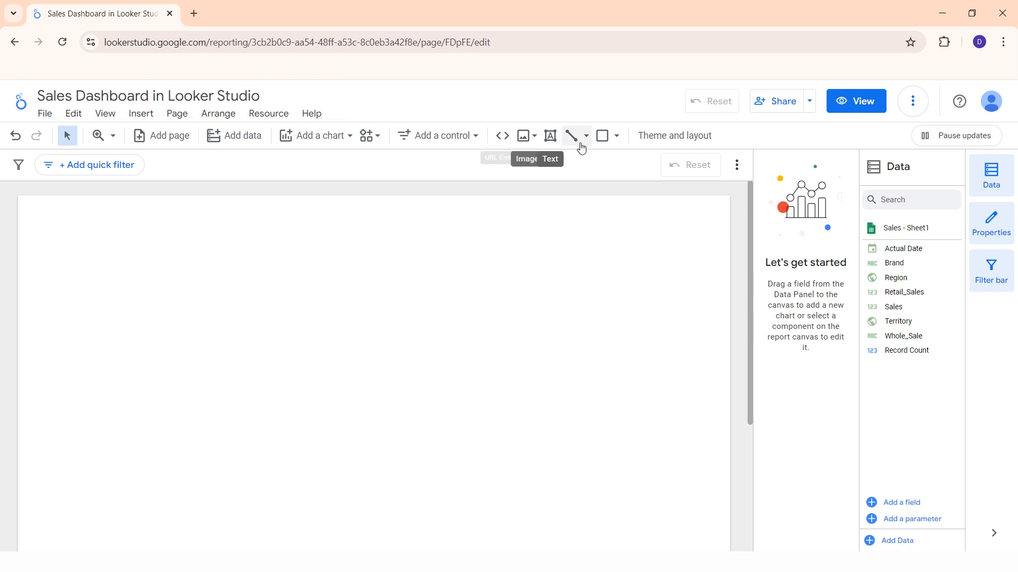
Step: Draw a header rectangle across the top of the page and give it a grey fill
click(602, 136)
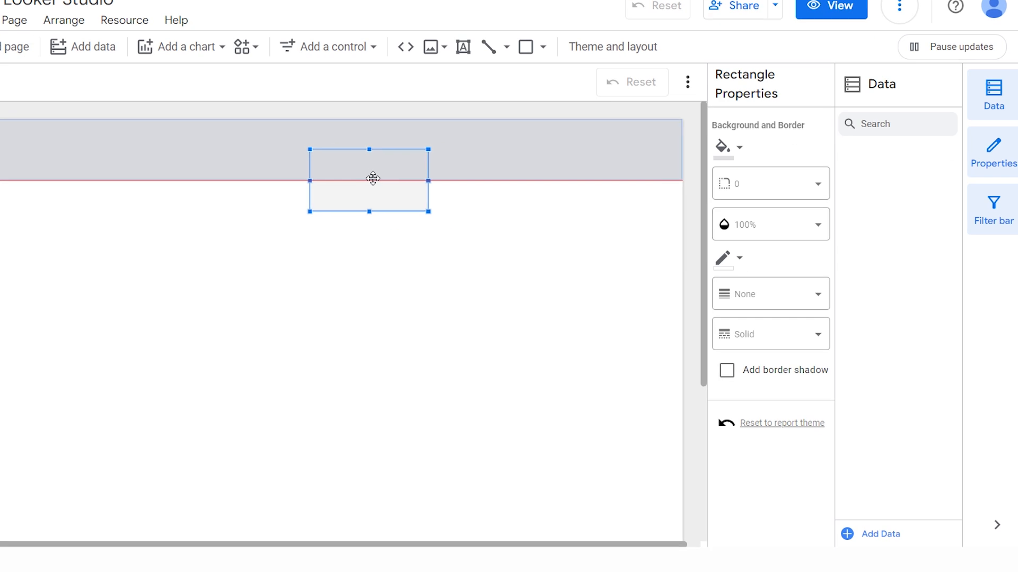
mouse_move(738, 154)
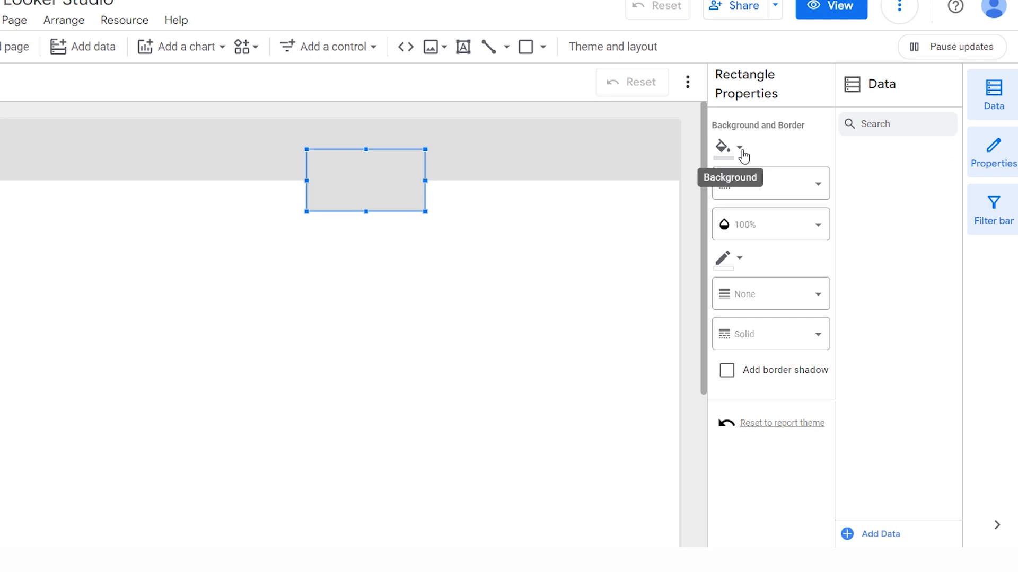
click(721, 147)
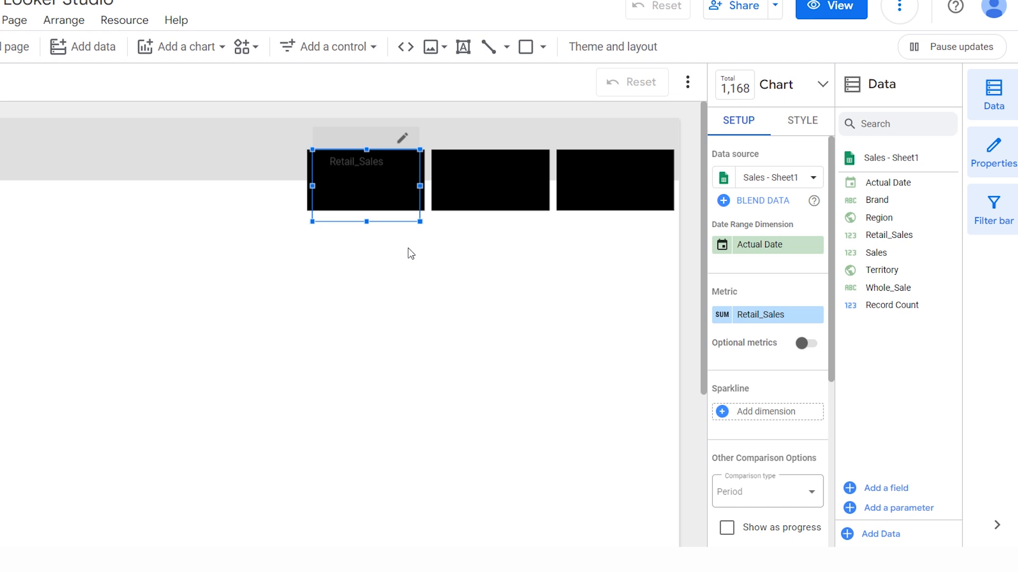
Step: Set scorecard text to white and centre the metric name, value and comparison
click(802, 121)
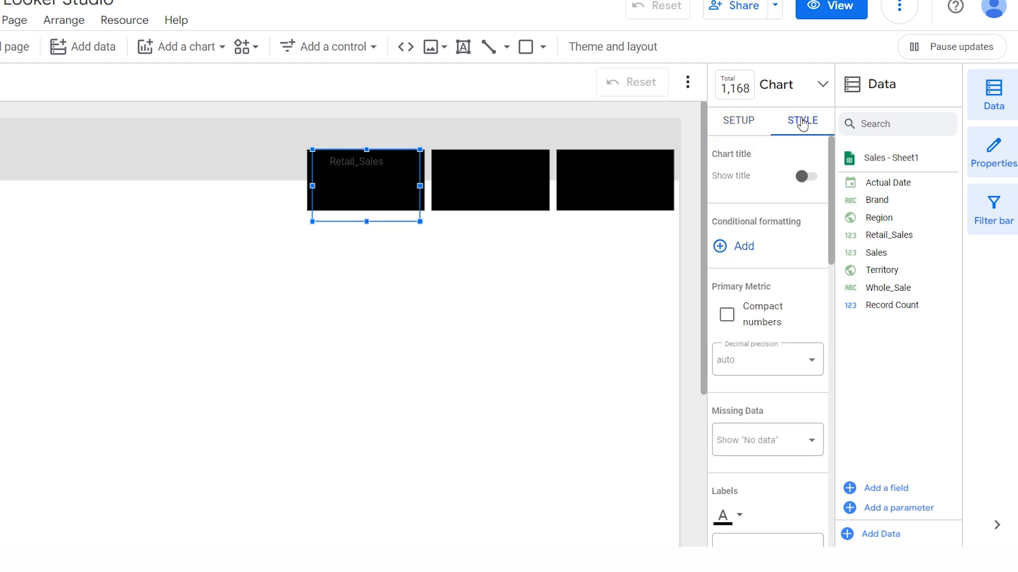
scroll(down, 3)
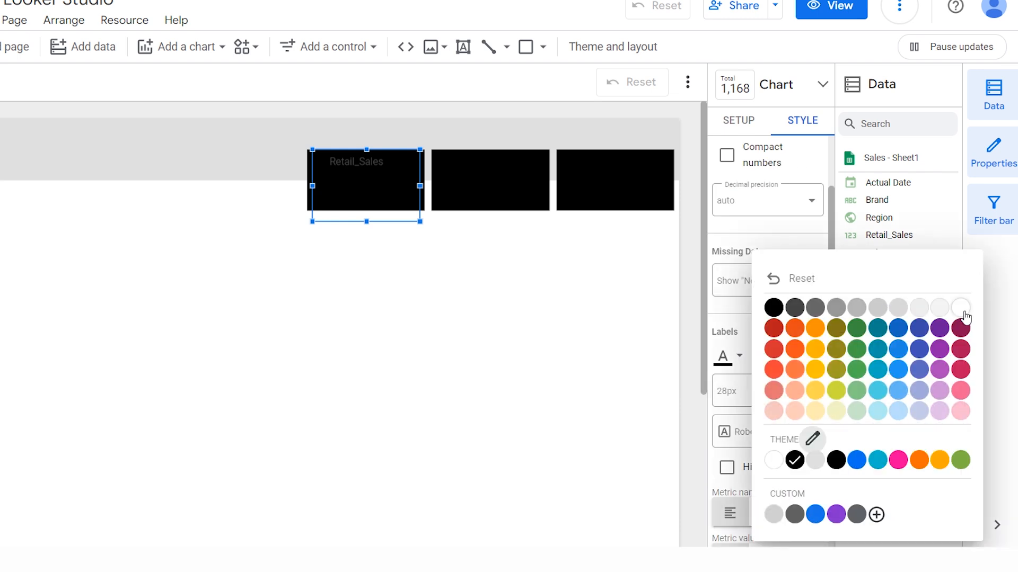
click(961, 308)
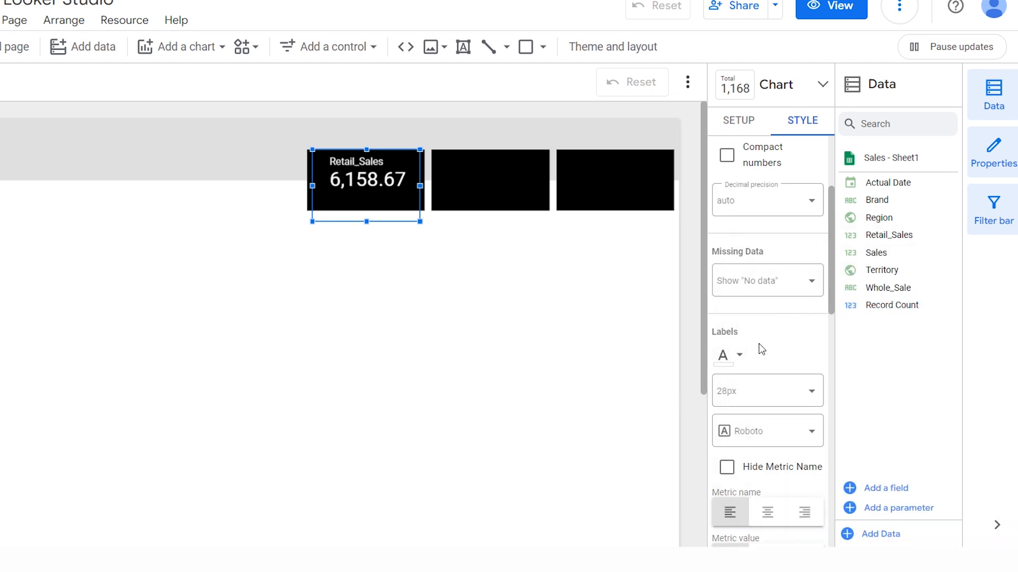
scroll(down, 3)
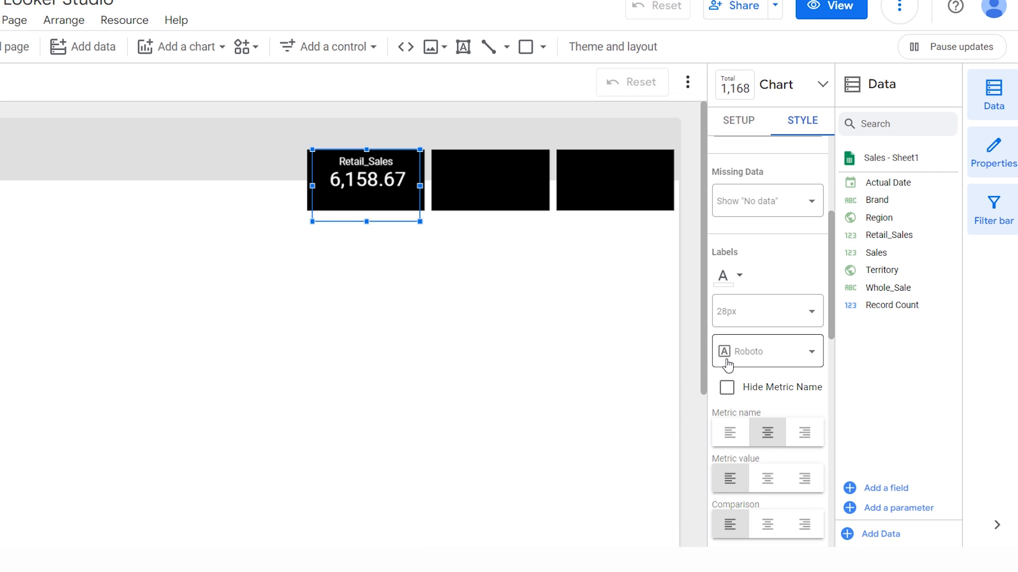
scroll(down, 3)
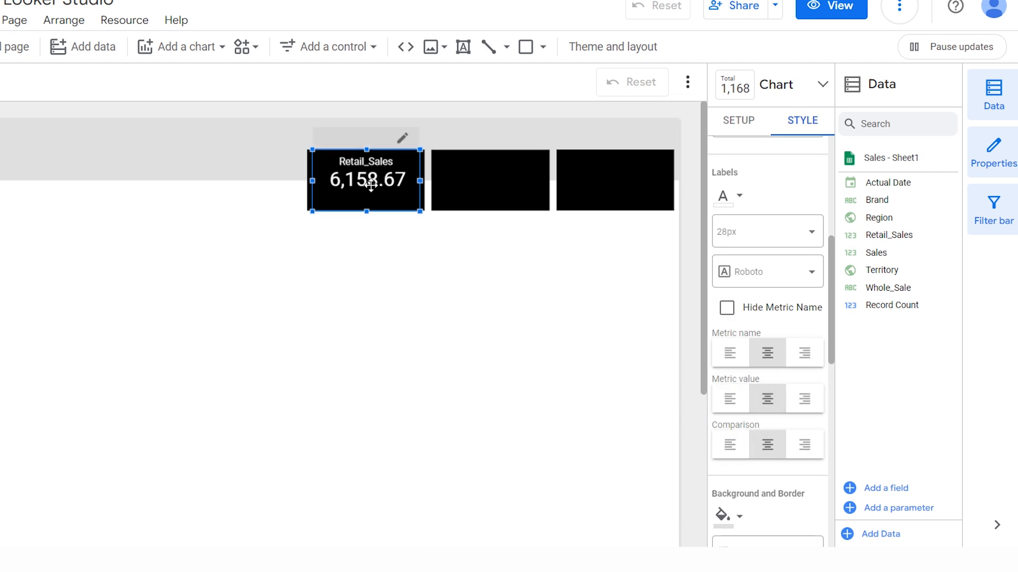
click(738, 120)
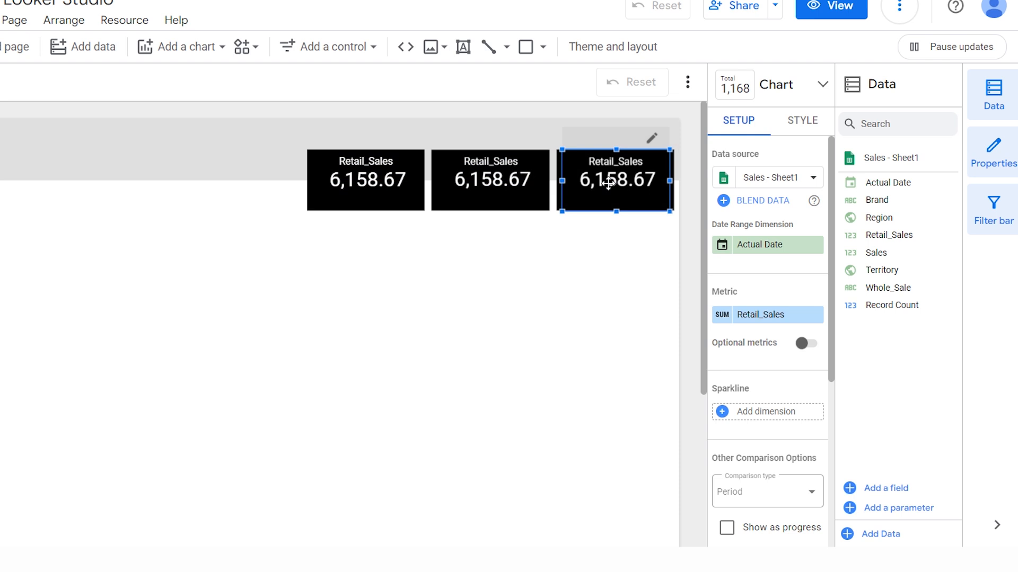
Step: Change the middle scorecard's metric to Whole_Sale
click(490, 180)
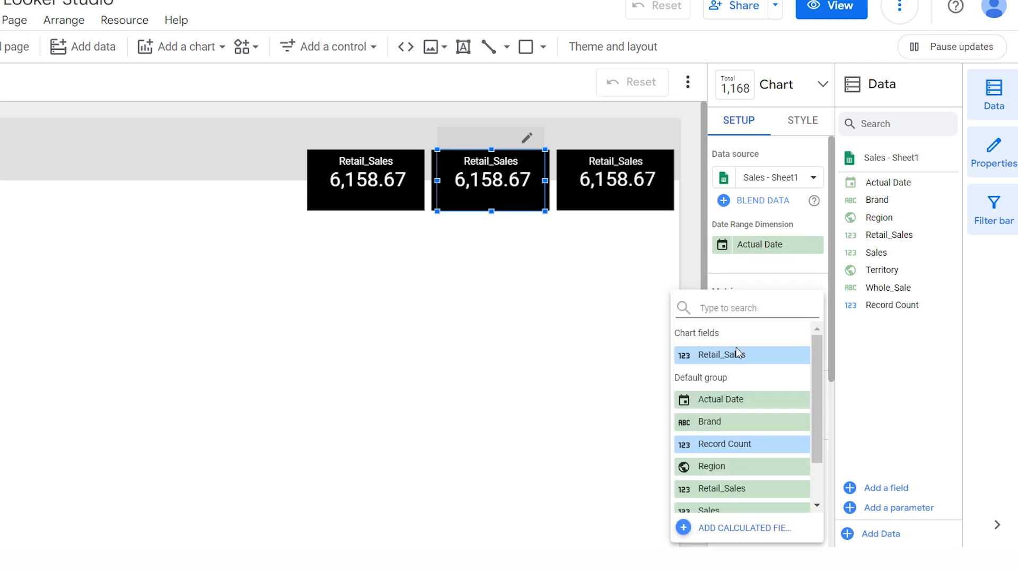
scroll(down, 3)
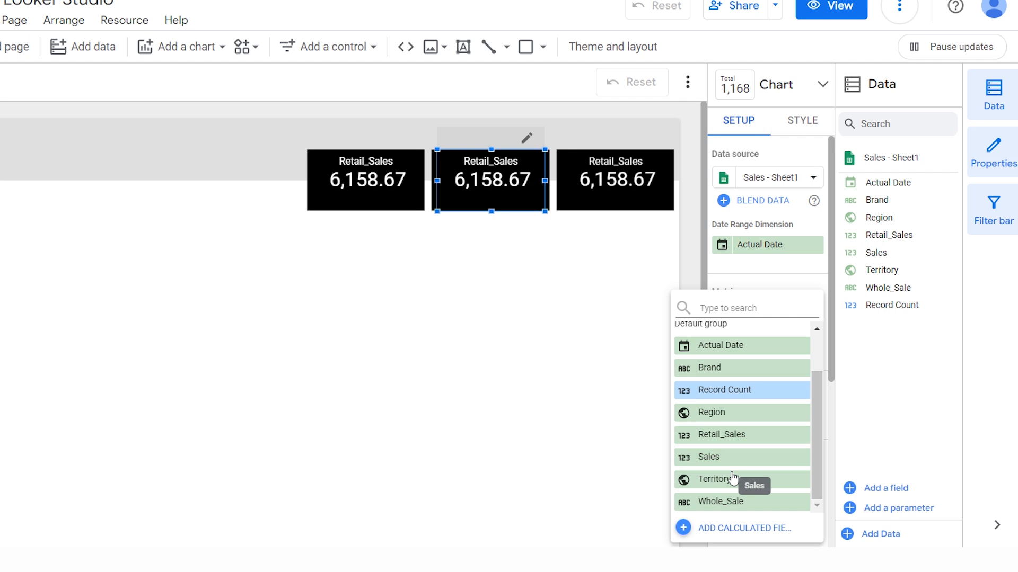
click(721, 502)
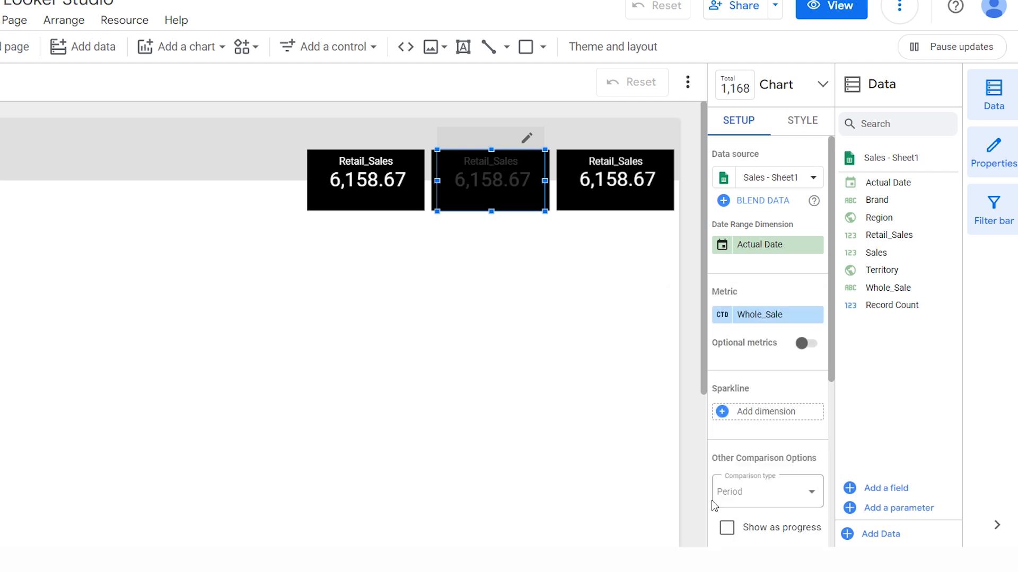
mouse_move(561, 281)
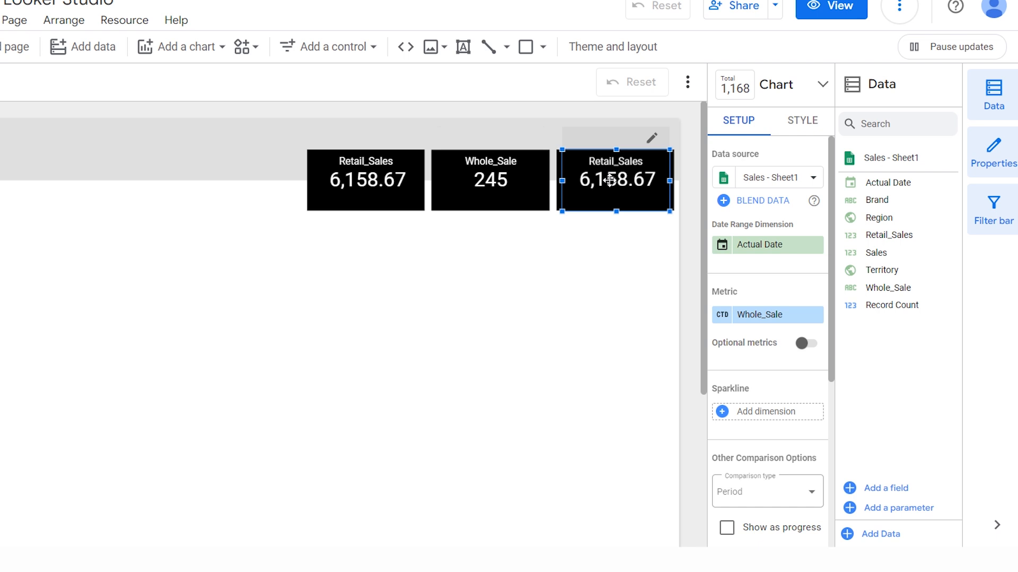
Step: Change the right scorecard's metric to Sales
click(766, 315)
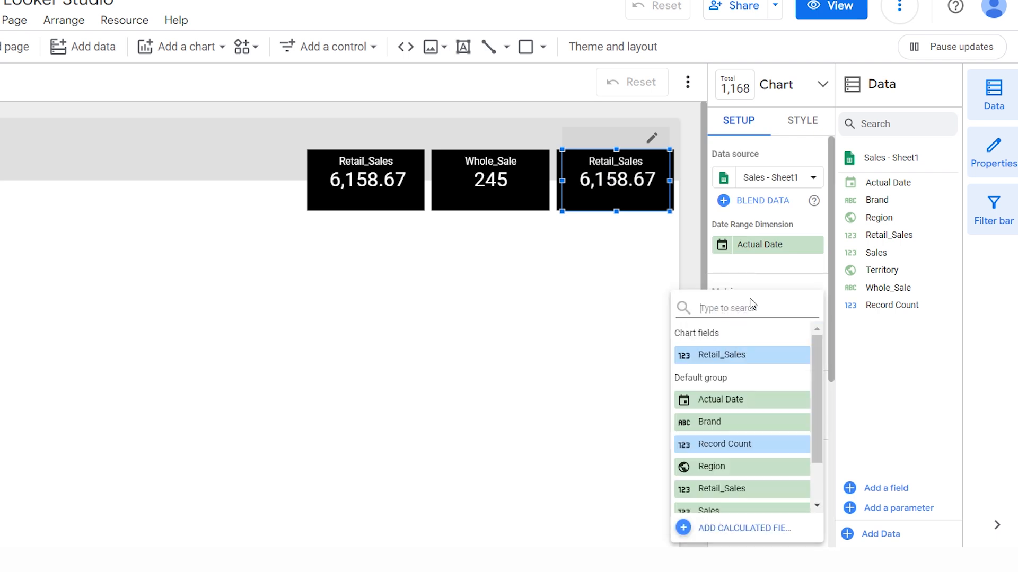
scroll(down, 3)
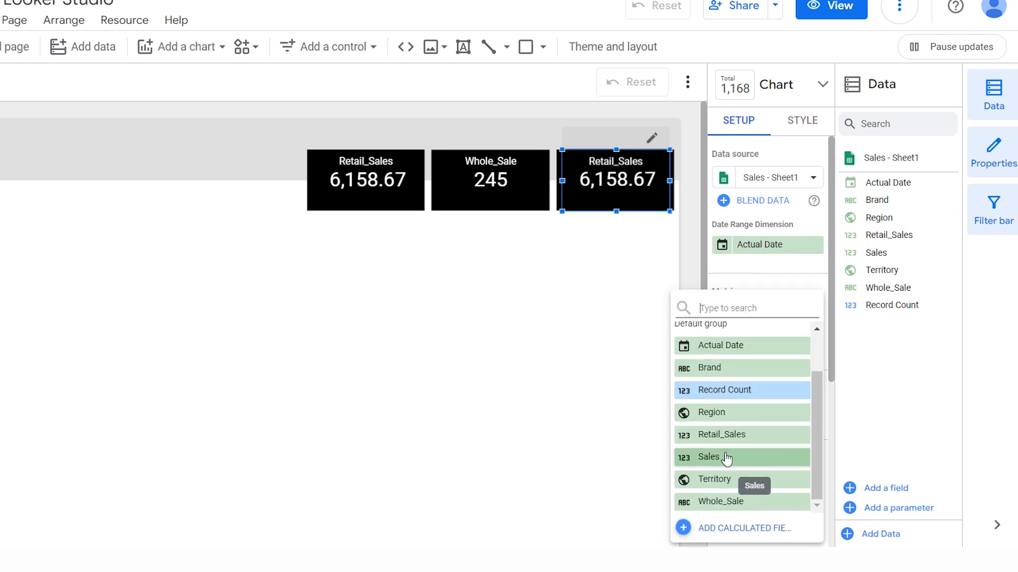
click(710, 457)
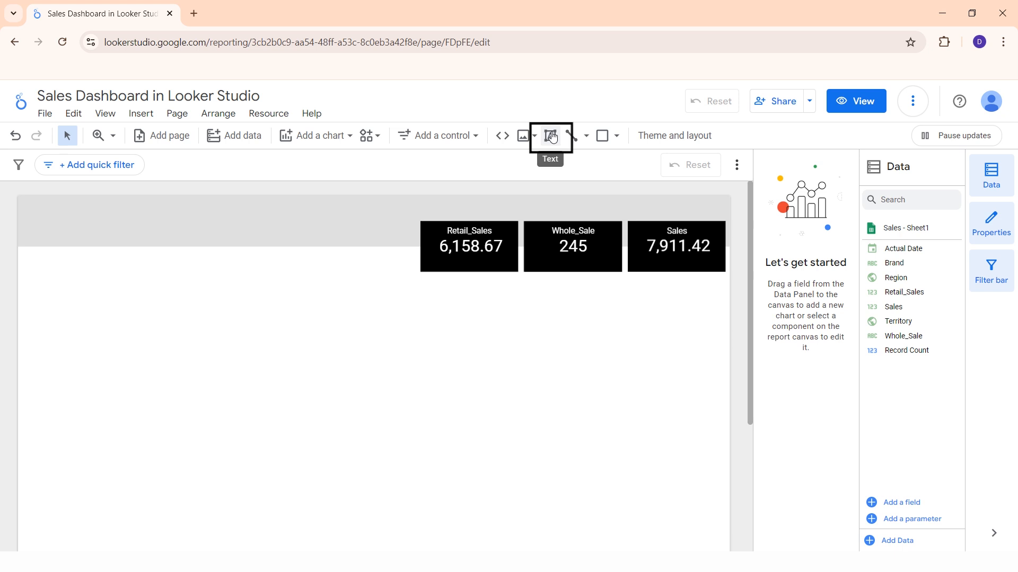
Step: Set the Sales Dashboard heading to 24px and centre-align it
click(549, 135)
text(Sales Dashboard)
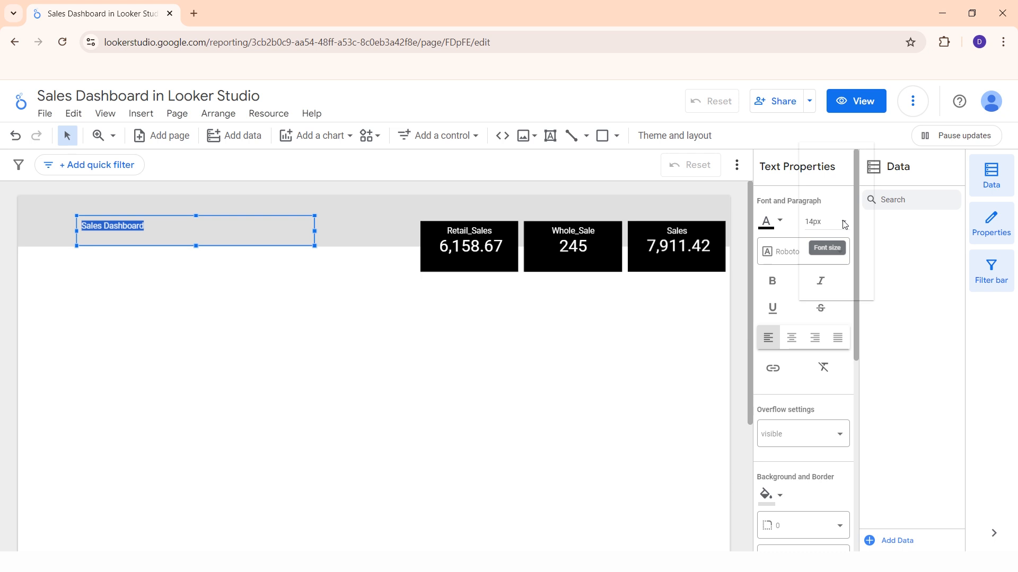
click(812, 222)
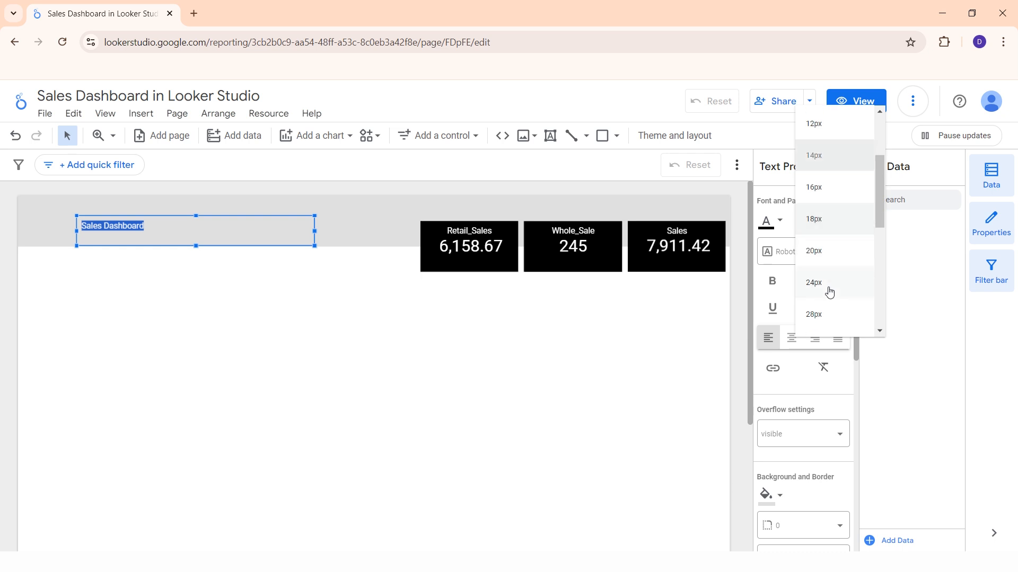
click(812, 286)
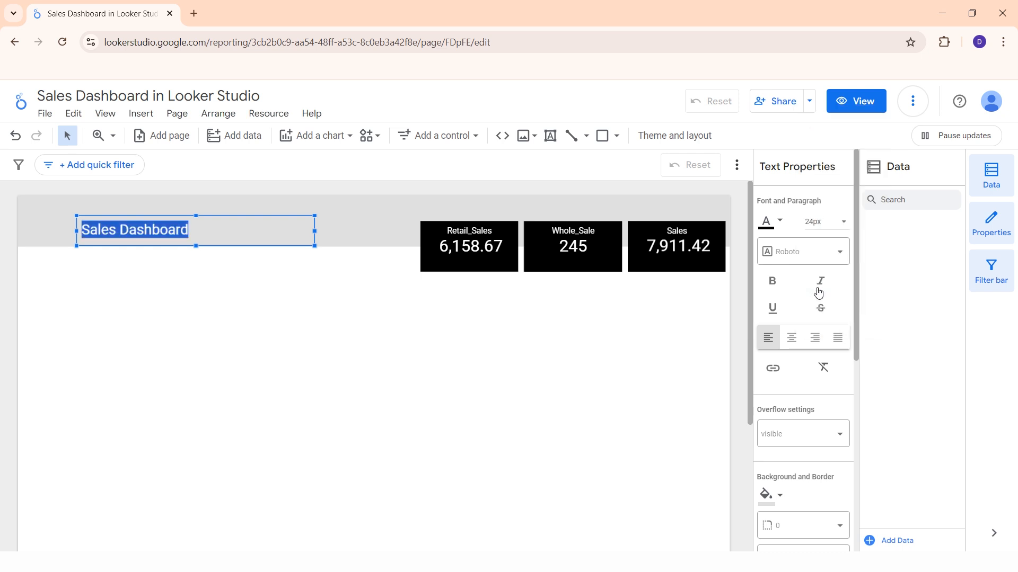
click(790, 338)
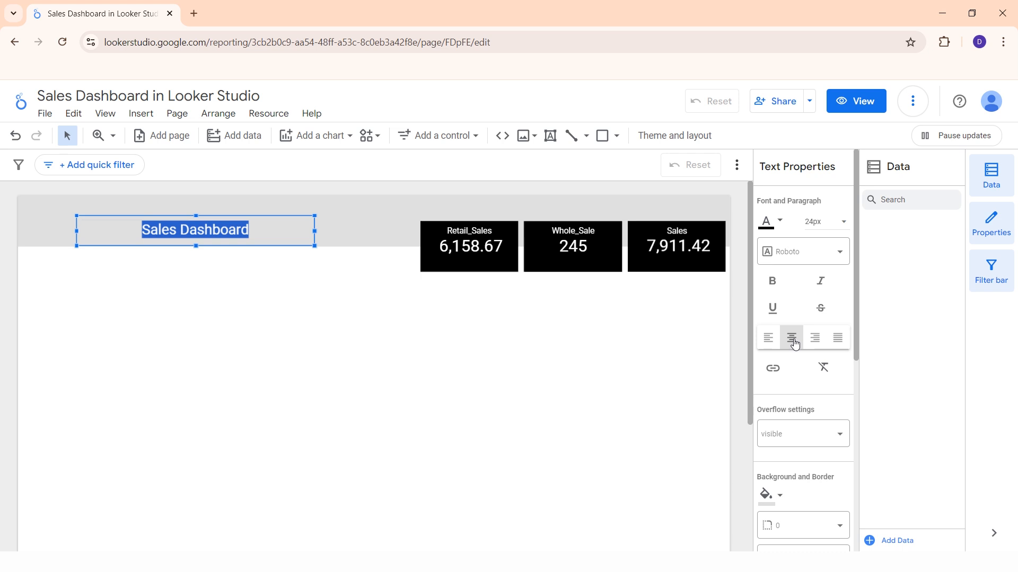
click(222, 320)
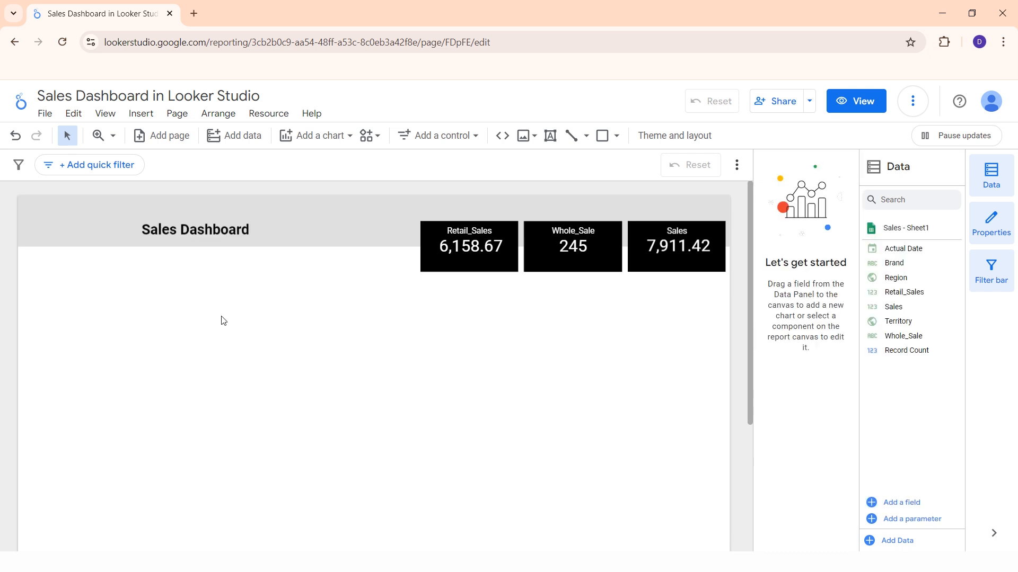
mouse_move(331, 136)
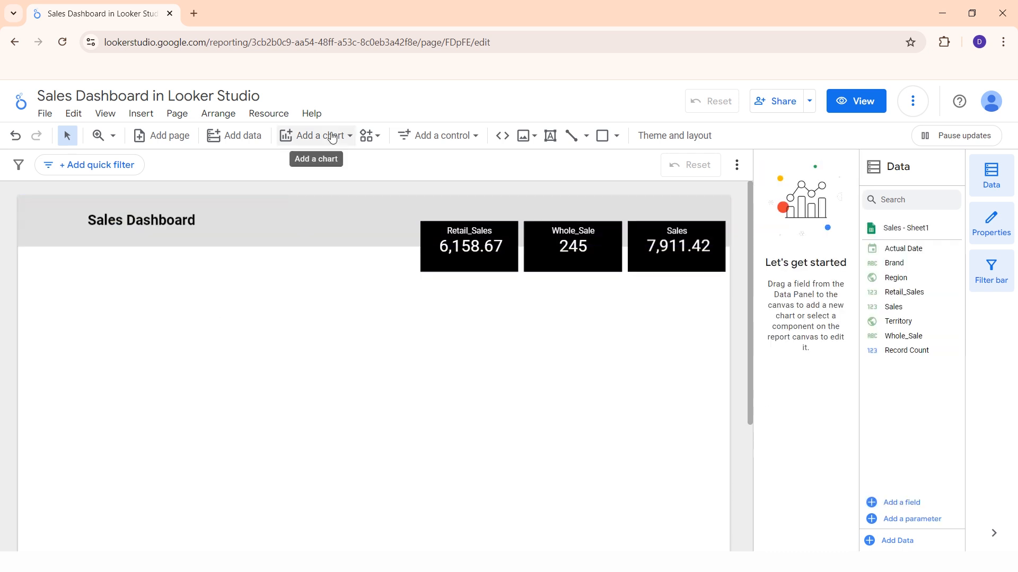
Step: Place a time series chart below the header, removing the Actual Date dimension
click(315, 136)
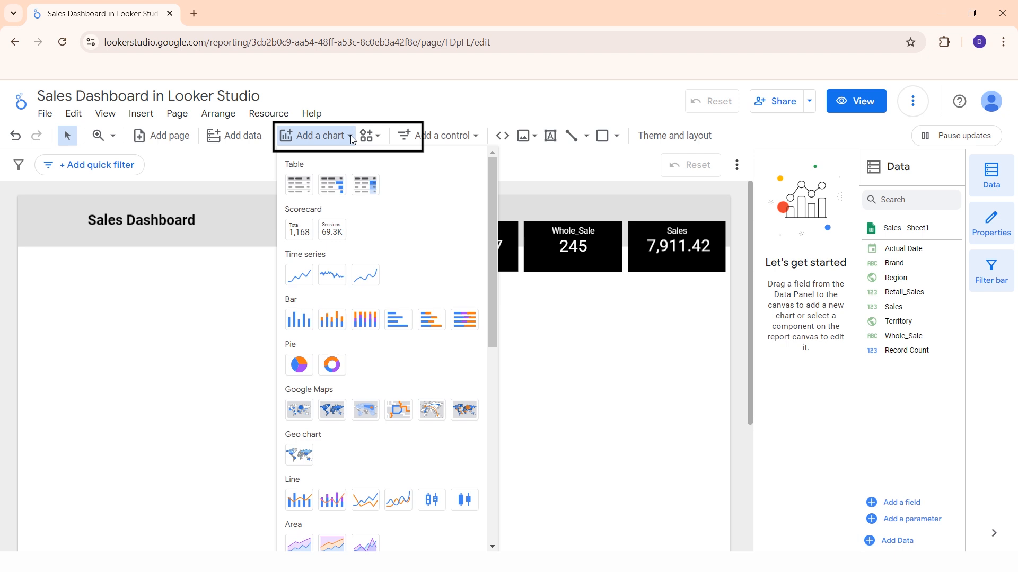
mouse_move(299, 275)
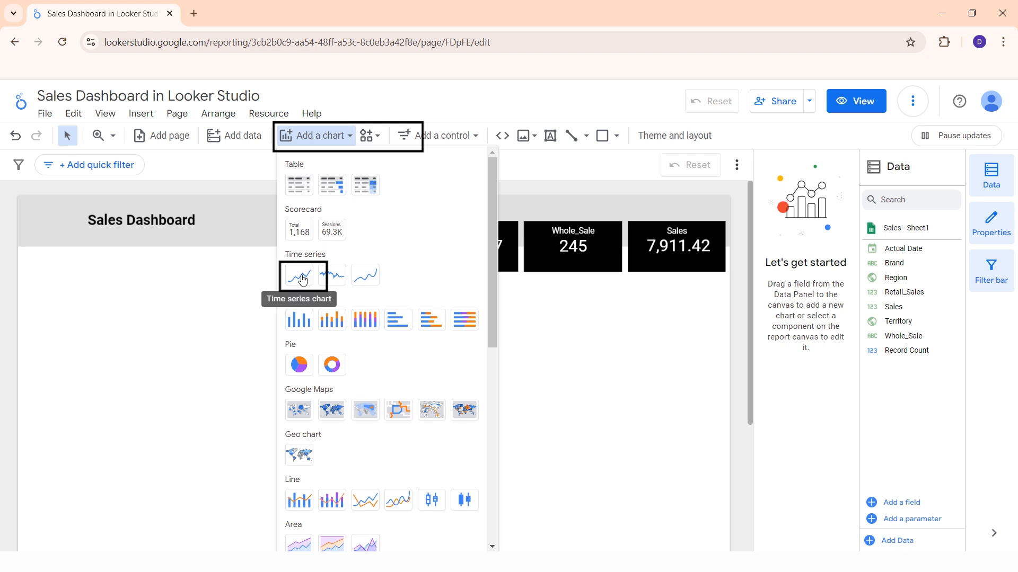
click(298, 275)
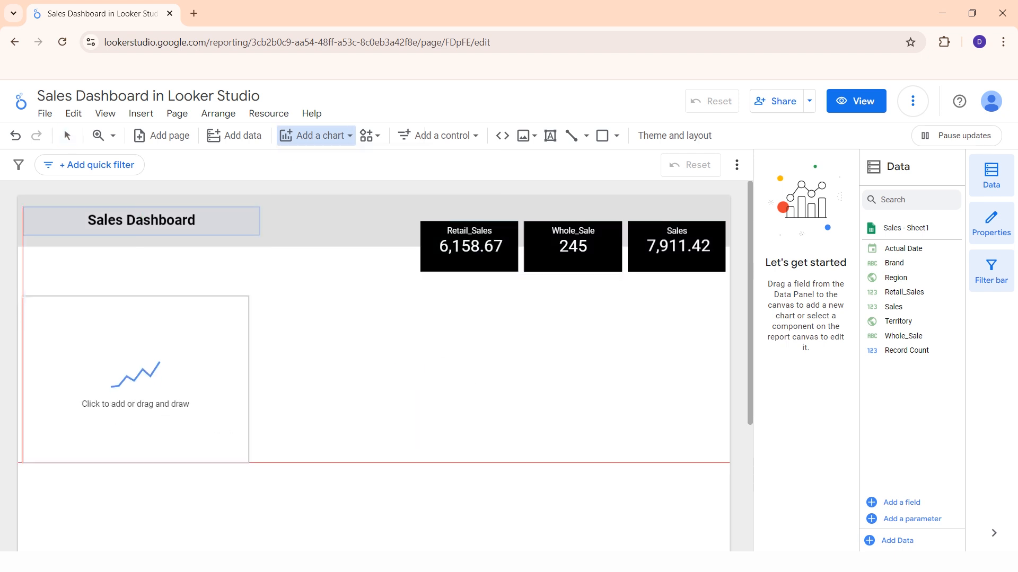
click(135, 380)
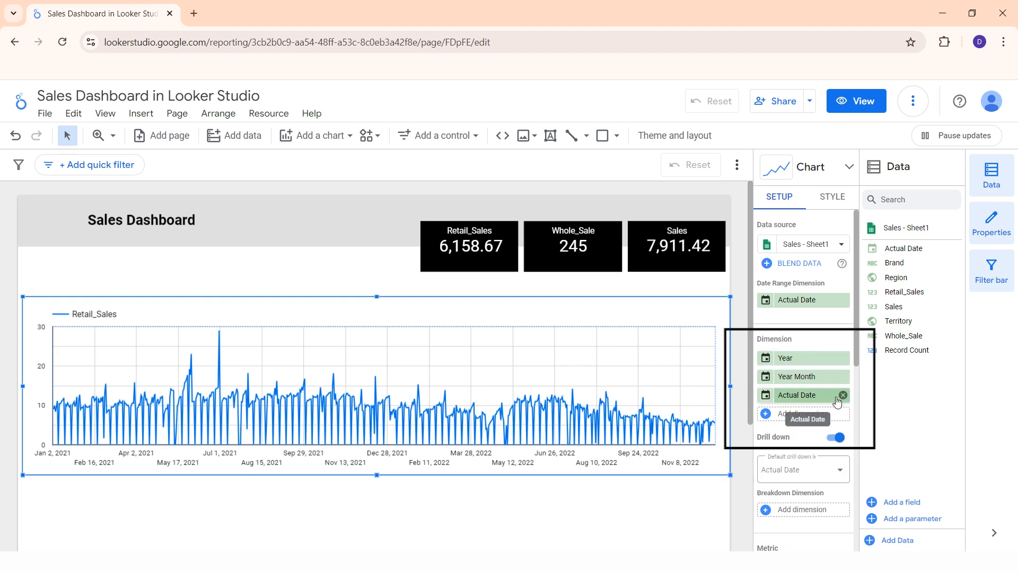
click(842, 395)
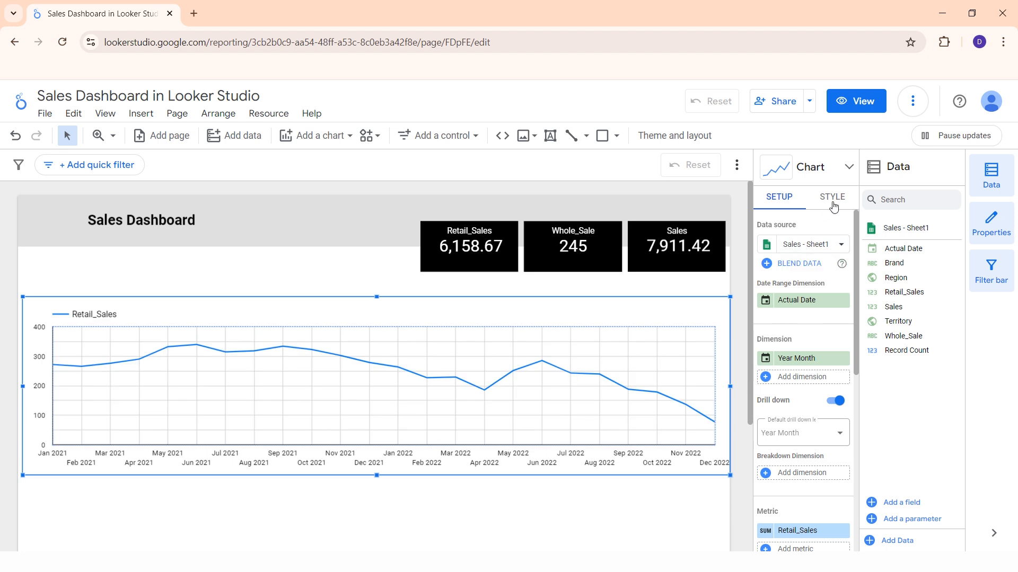
Step: Show a bold chart title reading 'Sales By Months'
click(832, 198)
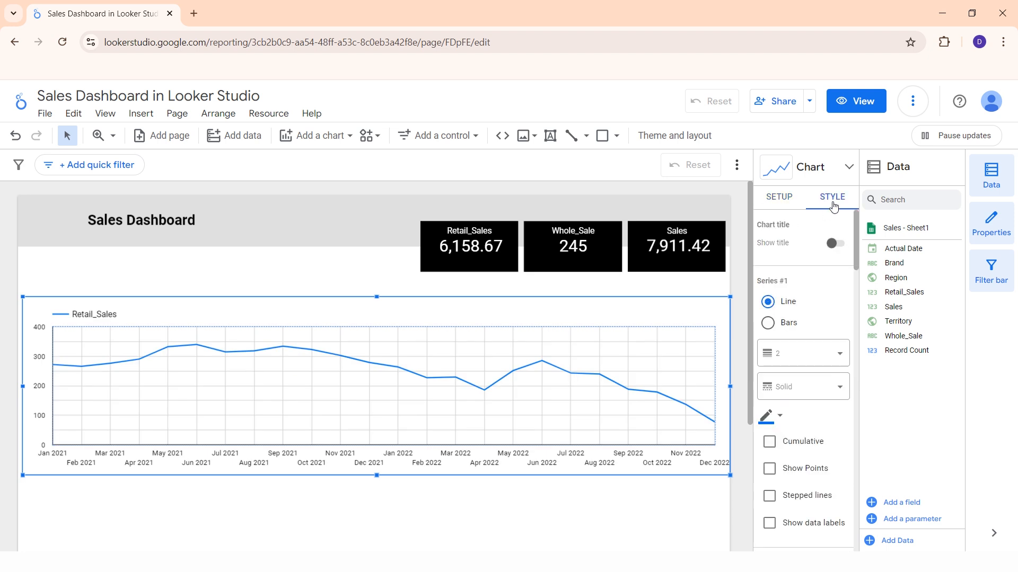
click(836, 243)
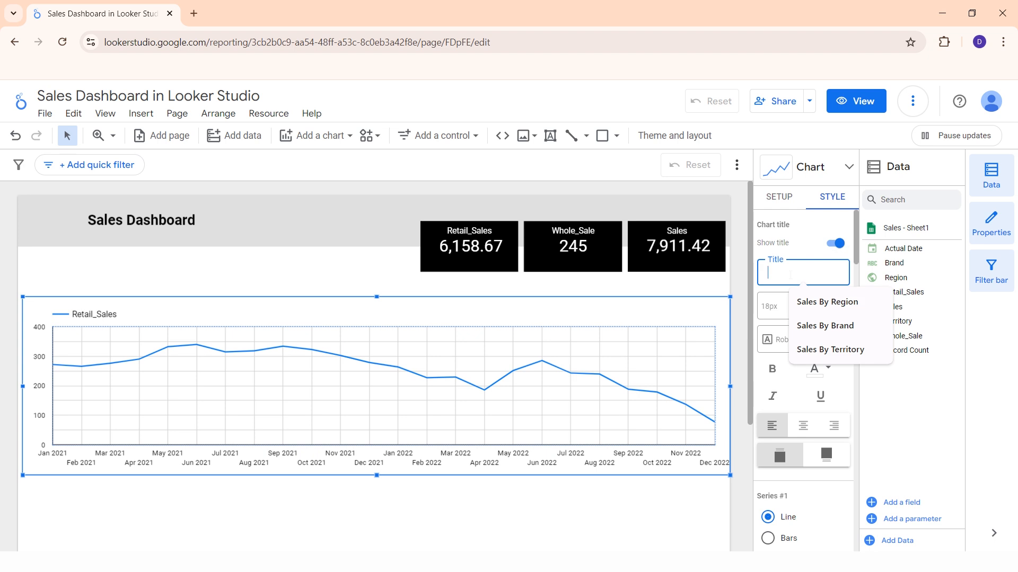
text(Sales By Months)
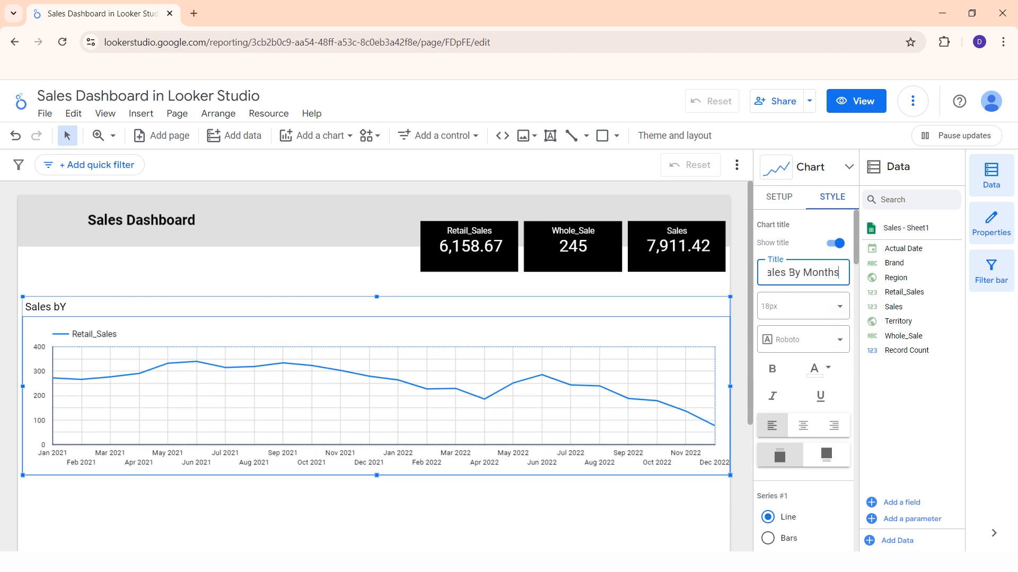
click(778, 197)
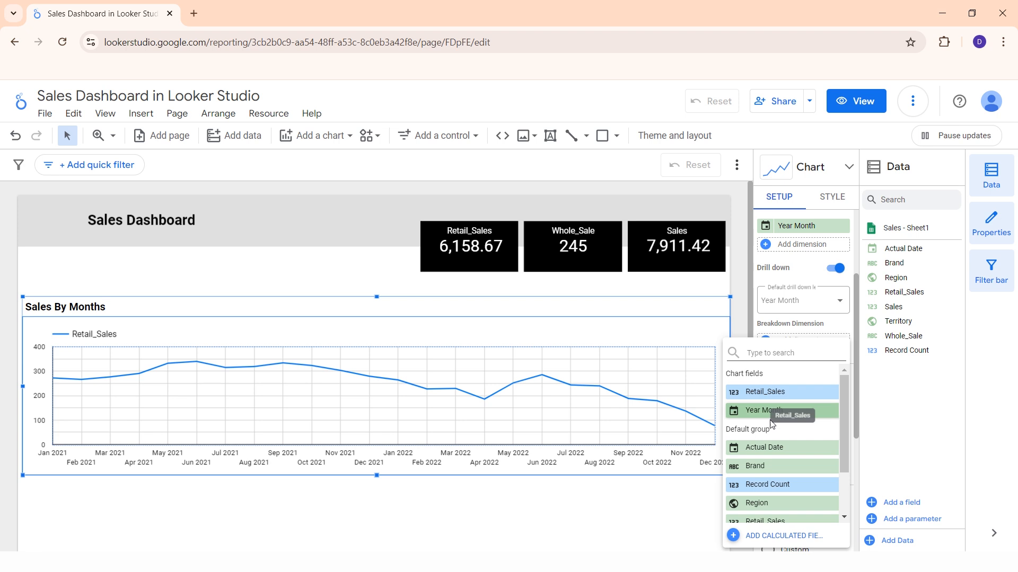
Step: Switch the chart's metric to Sales and adjust its style options
scroll(down, 3)
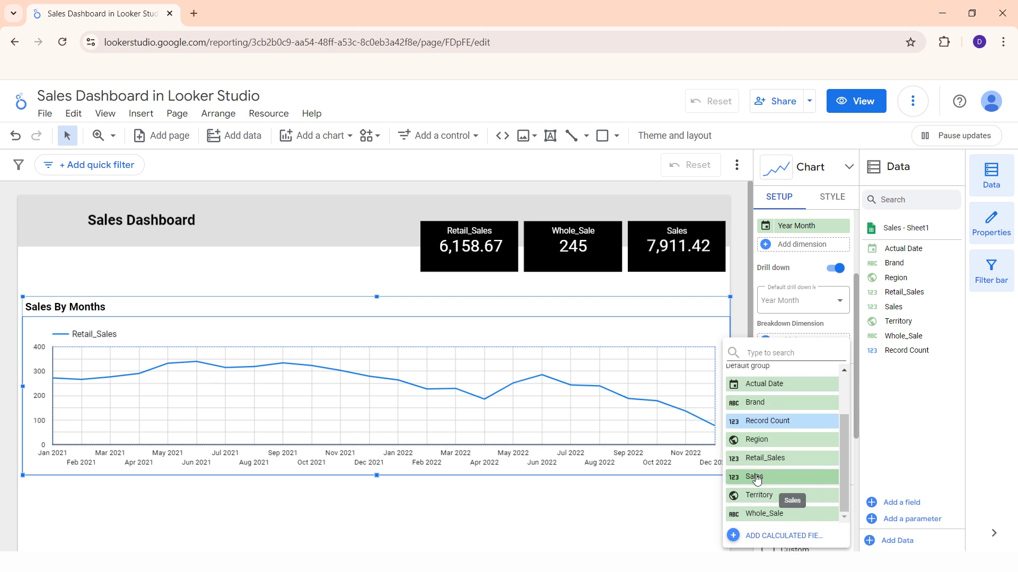
click(754, 477)
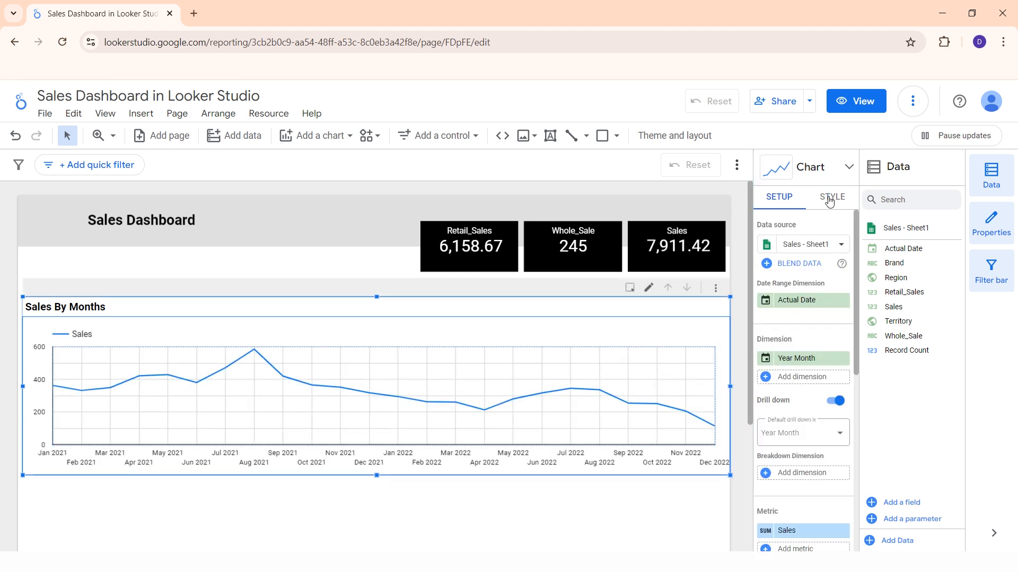
click(832, 197)
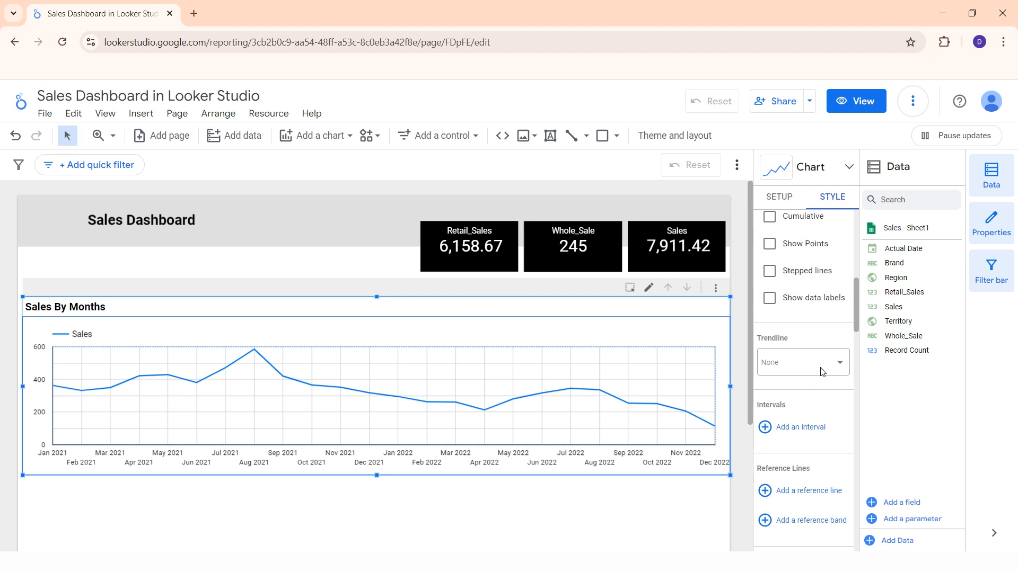
scroll(down, 3)
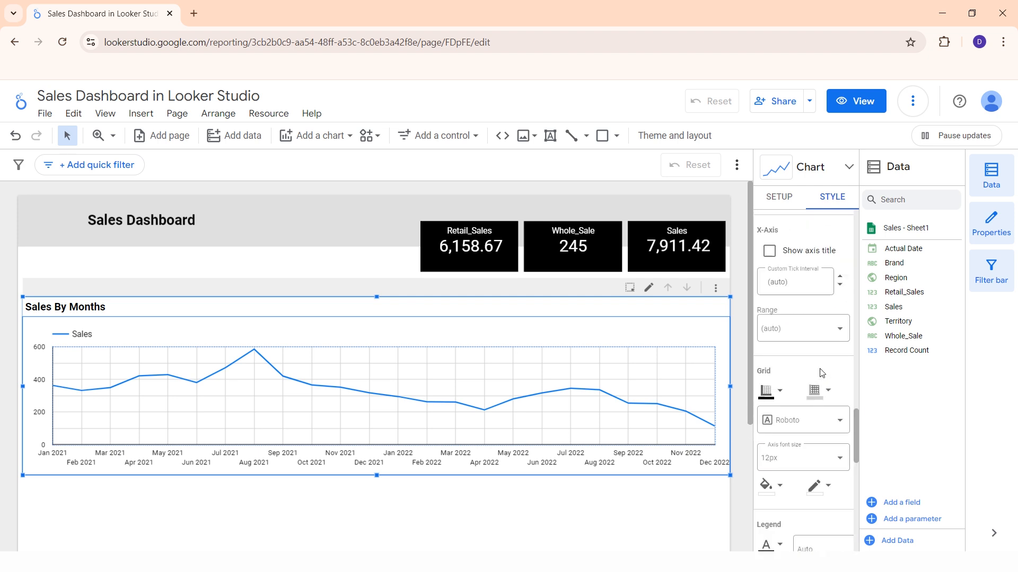
scroll(down, 3)
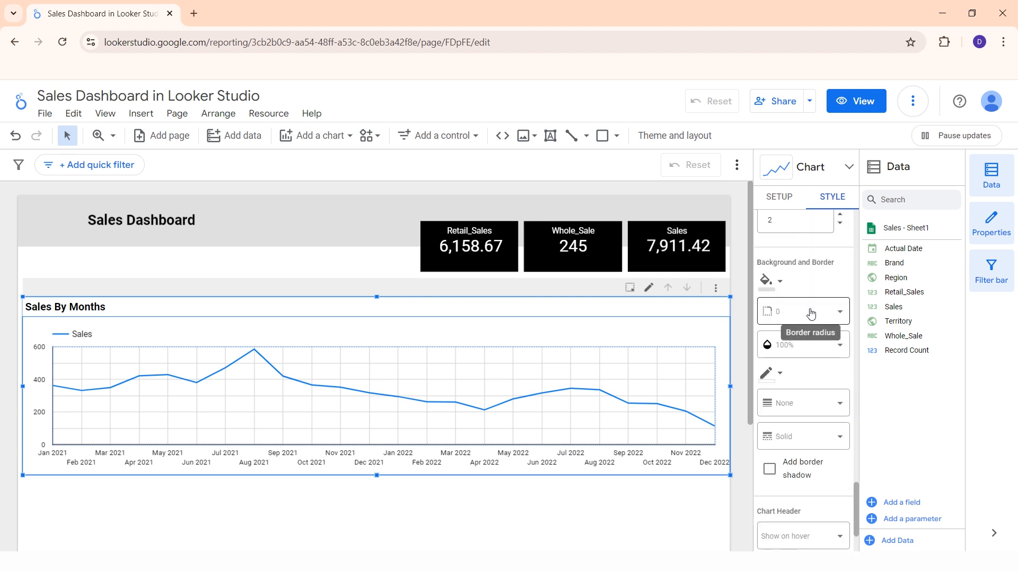
click(767, 373)
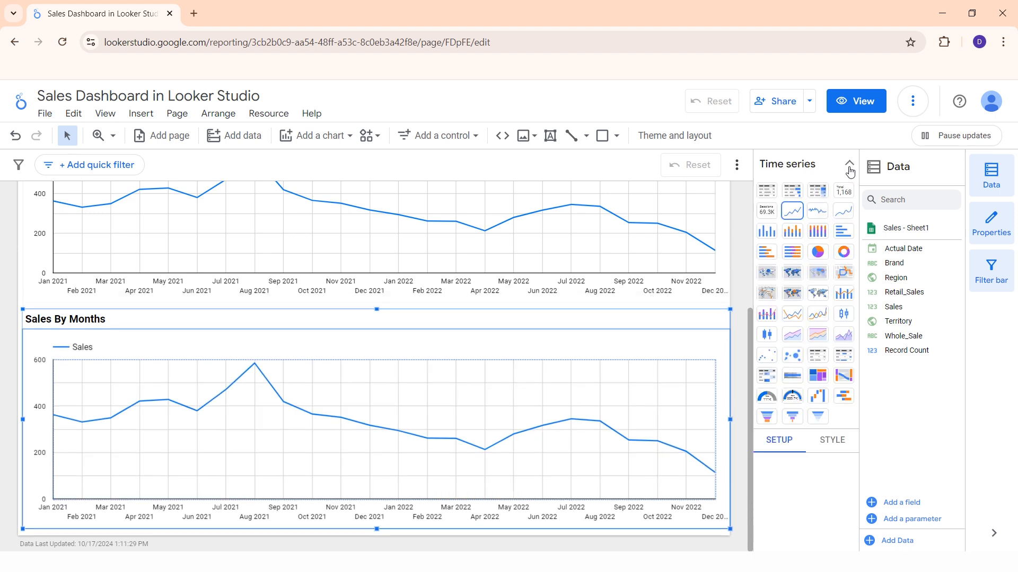
mouse_move(843, 251)
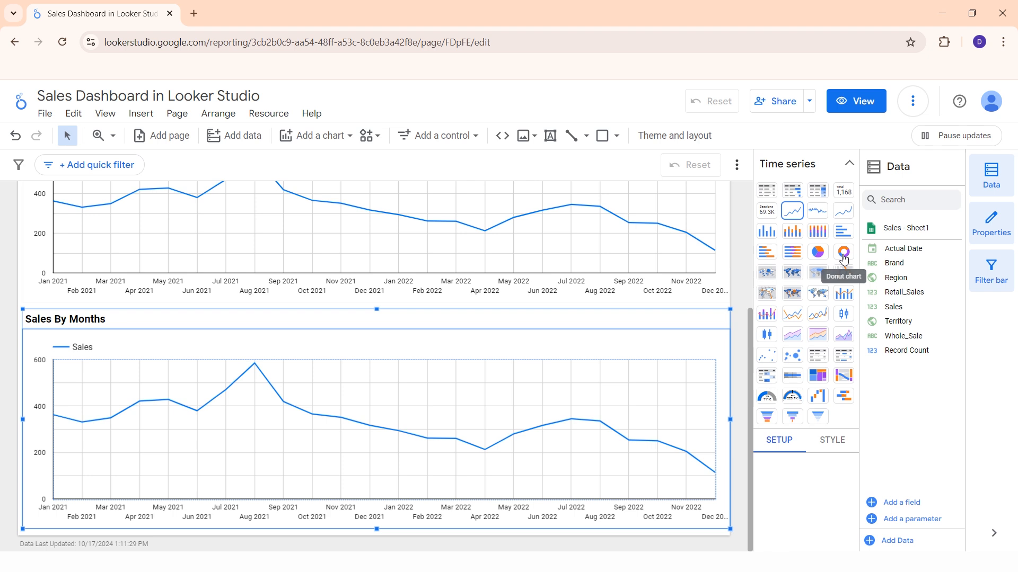
Step: Convert the copied chart into a donut chart split by Region
click(844, 252)
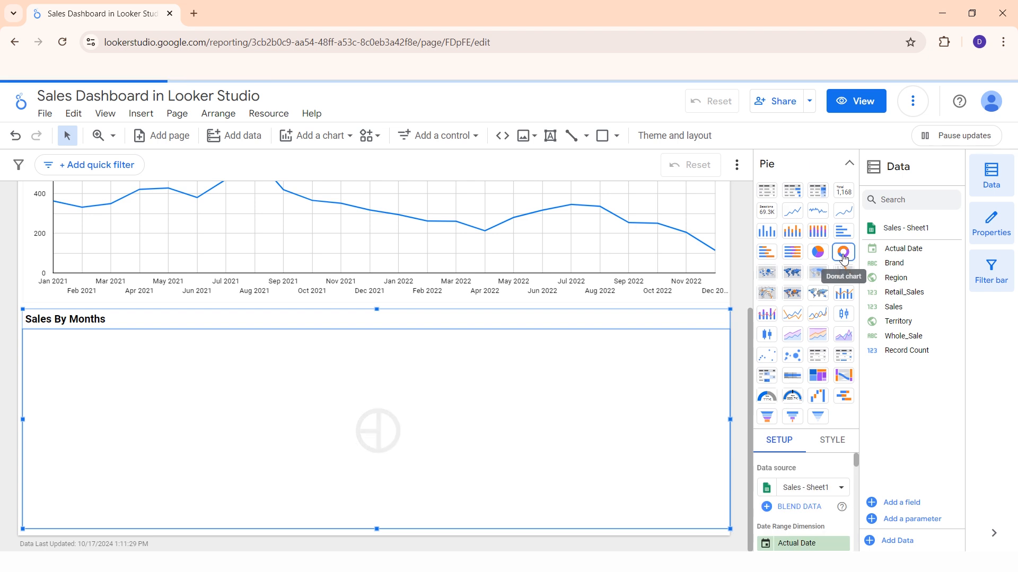
click(843, 252)
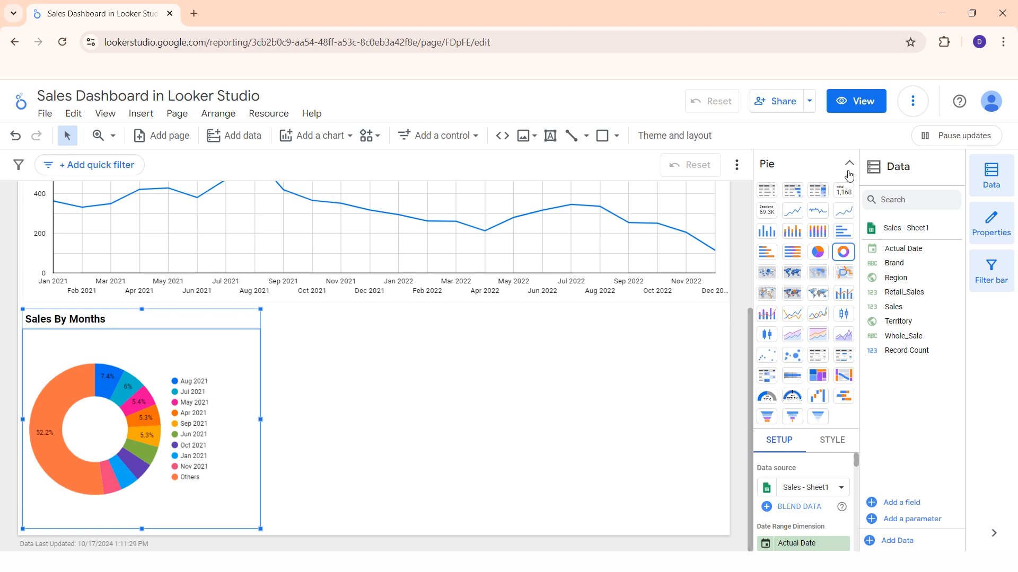
click(849, 164)
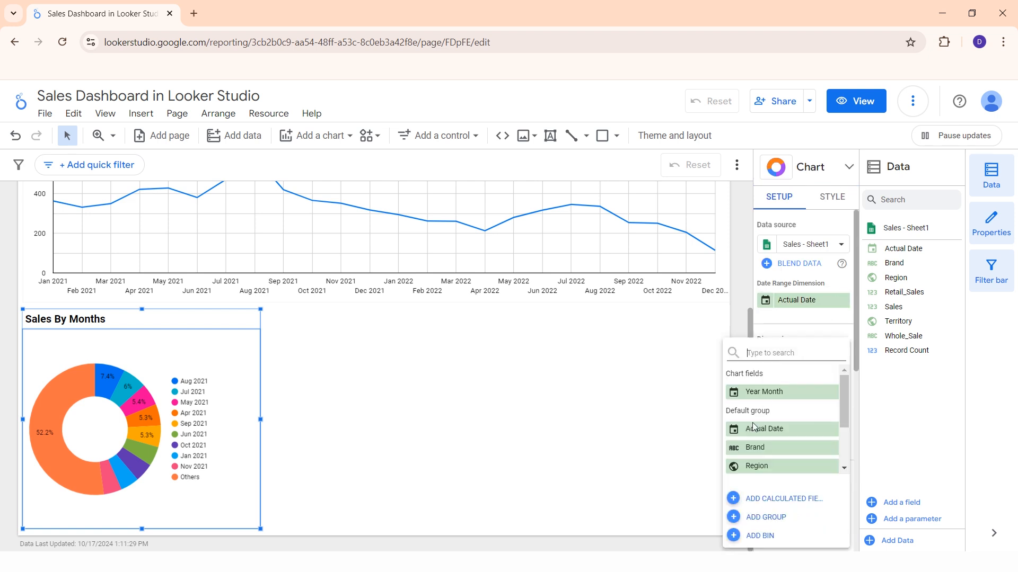
scroll(down, 3)
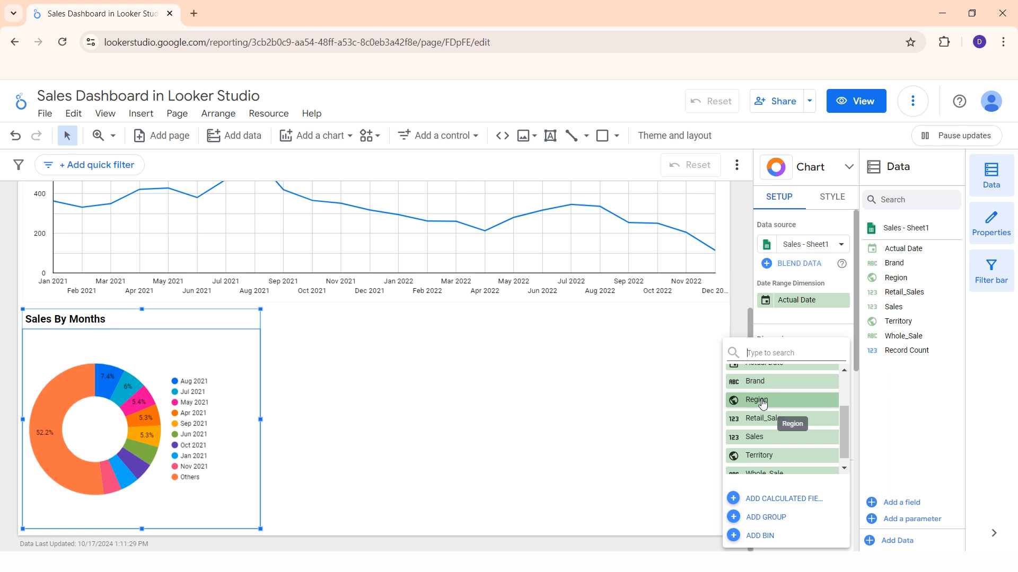
click(756, 399)
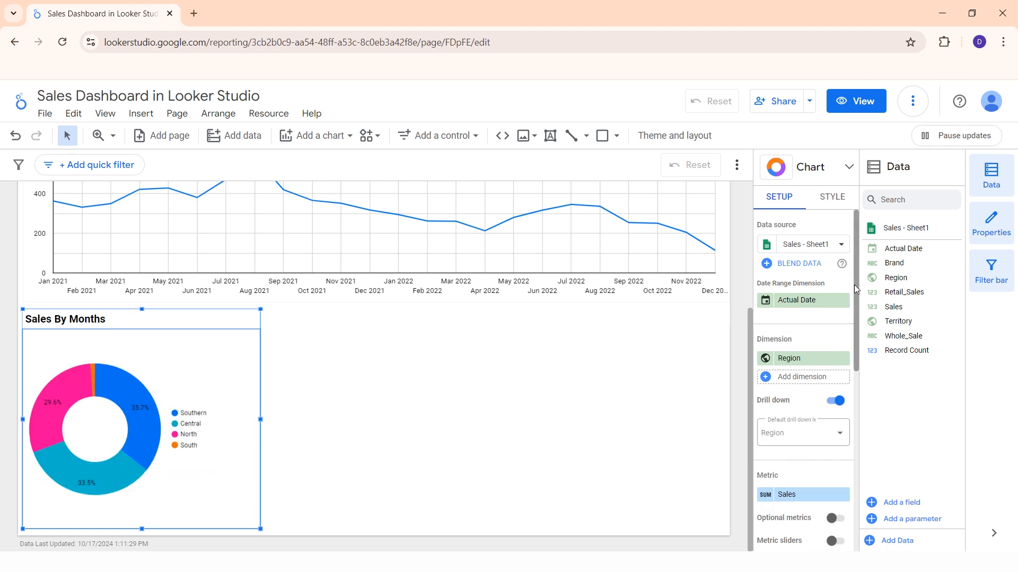
Step: Centre the donut's title and move its legend to the bottom
click(832, 196)
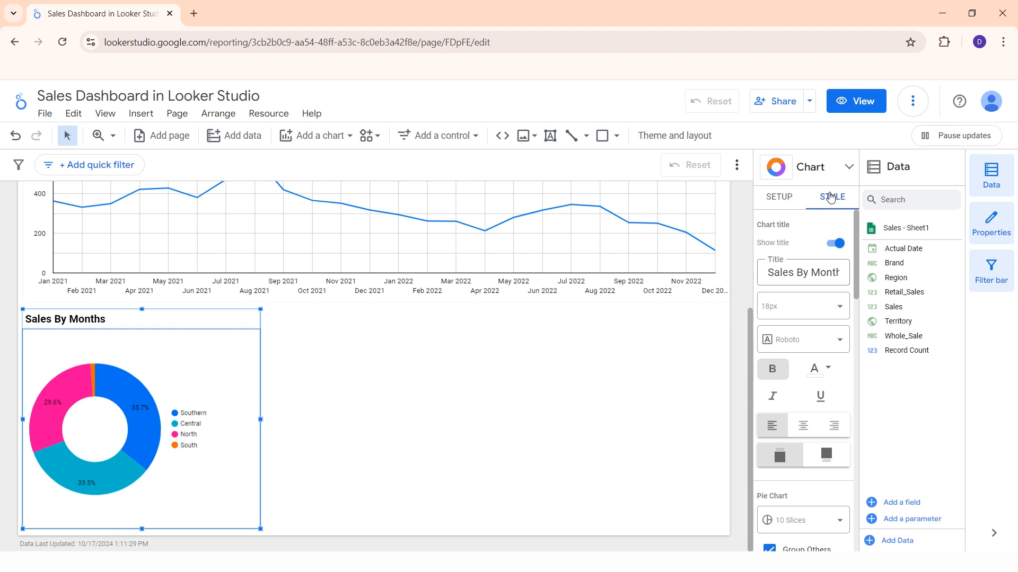
mouse_move(825, 255)
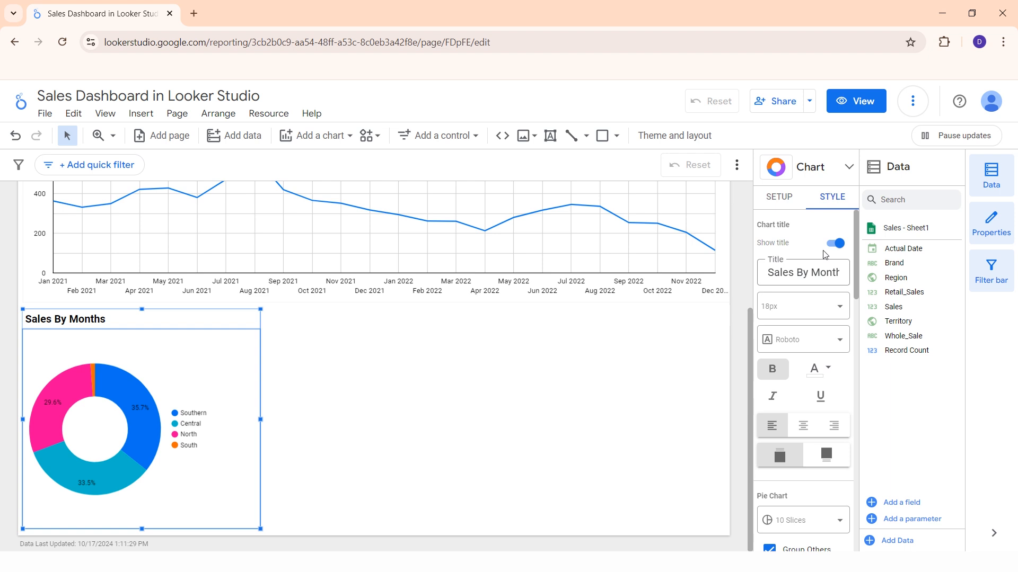
click(803, 426)
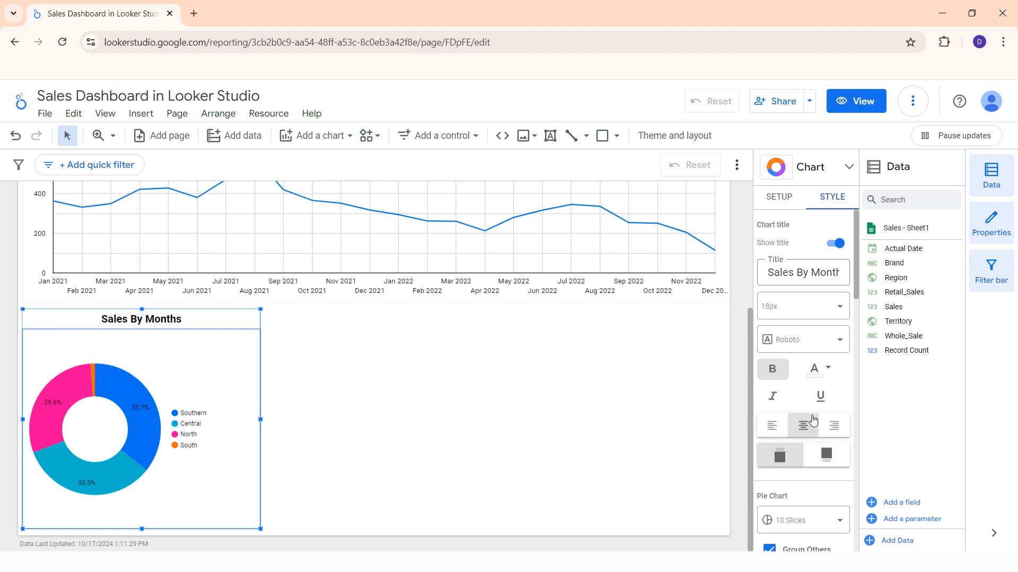
scroll(down, 3)
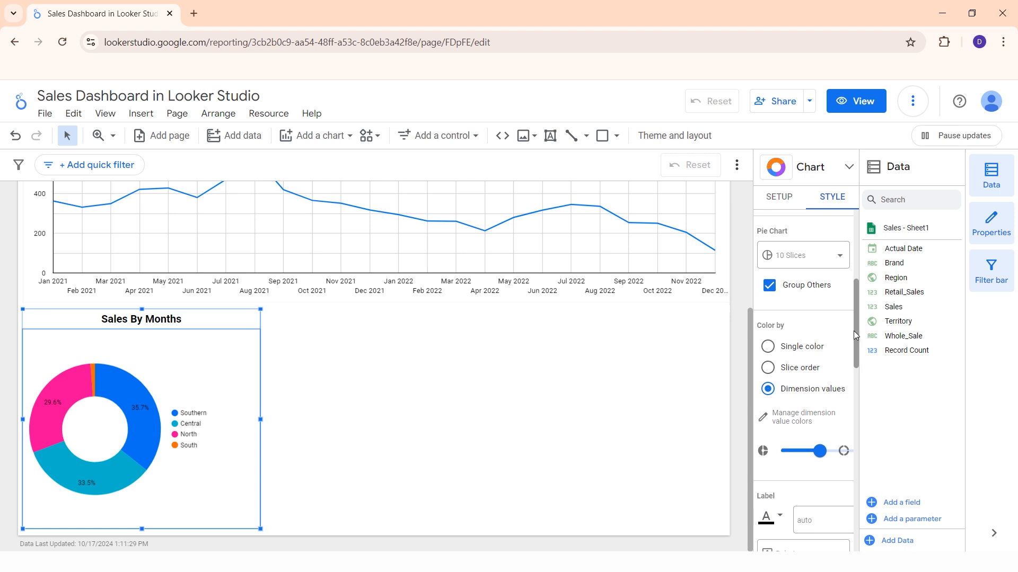
scroll(down, 3)
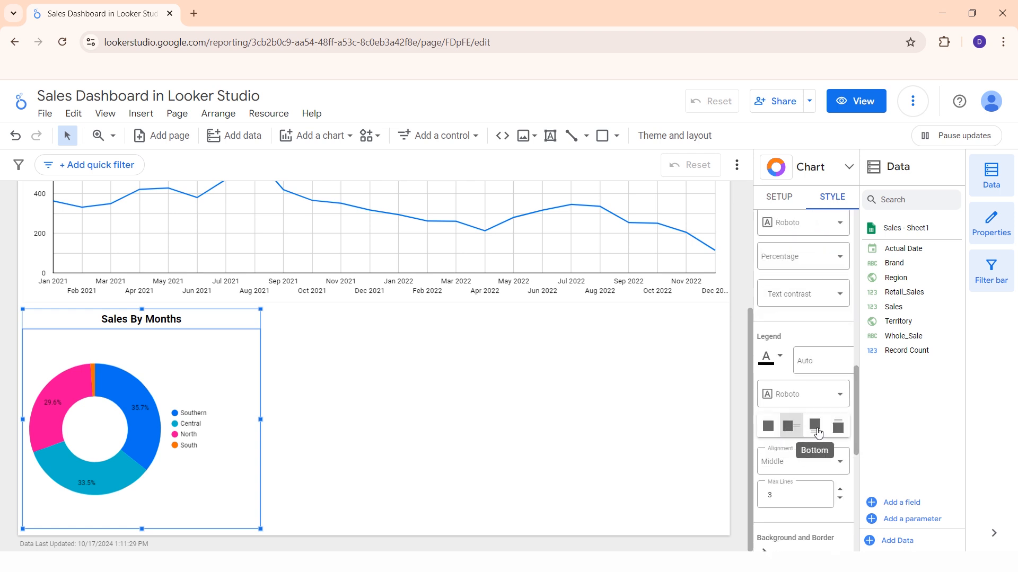
click(814, 425)
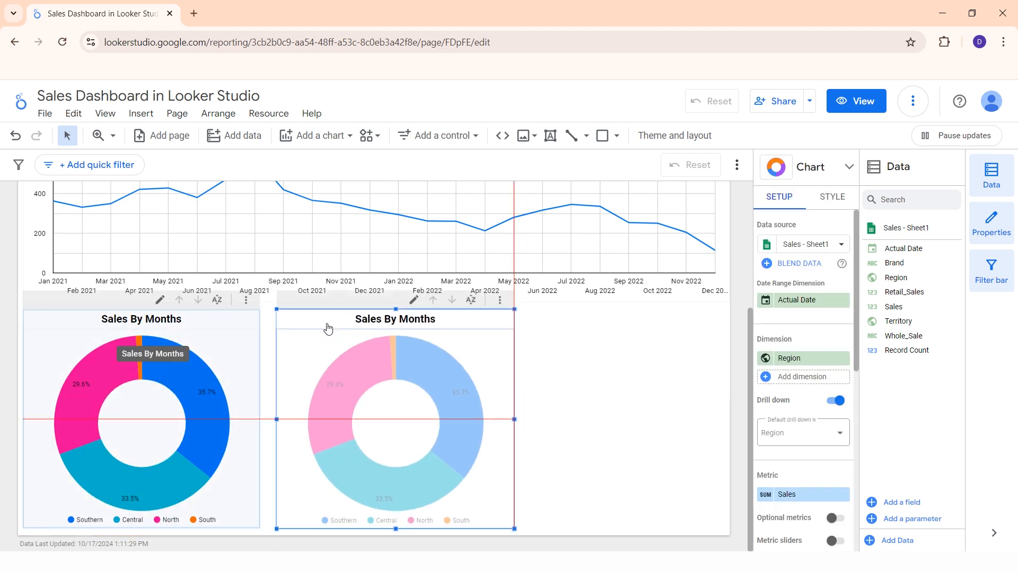
mouse_move(688, 354)
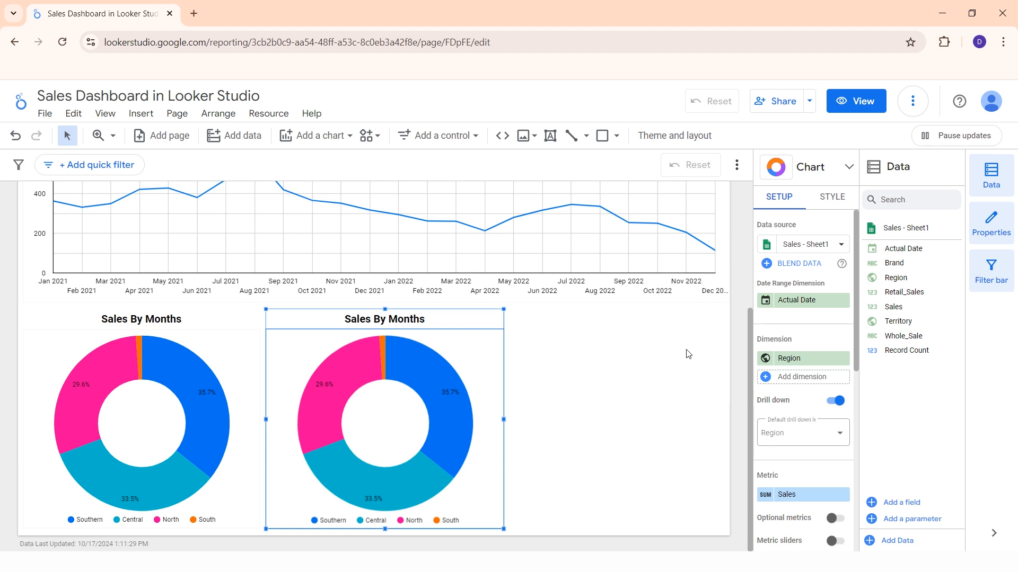
Step: Turn the copied donut into a bar chart with Brand replacing Region
click(841, 167)
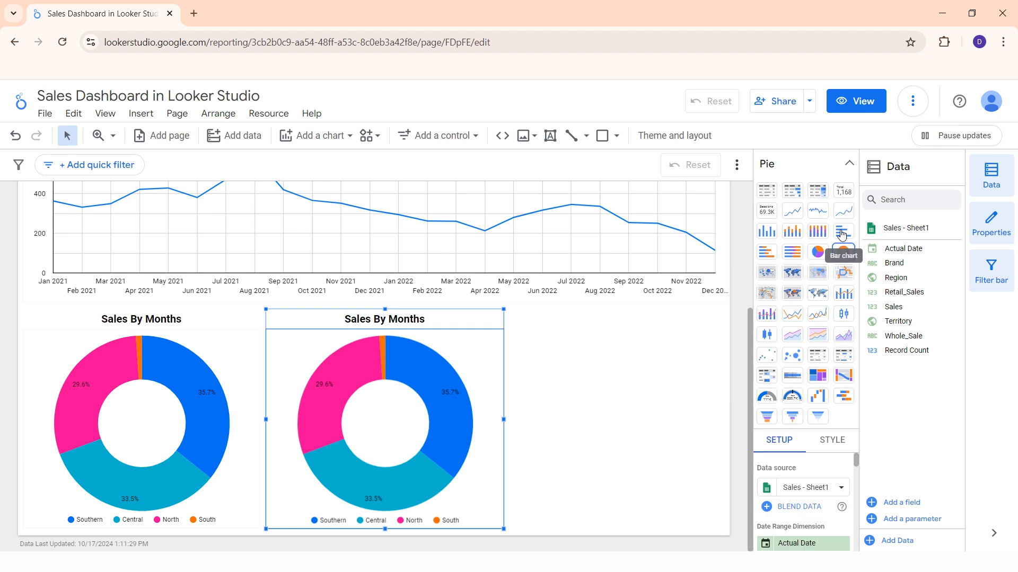
click(843, 231)
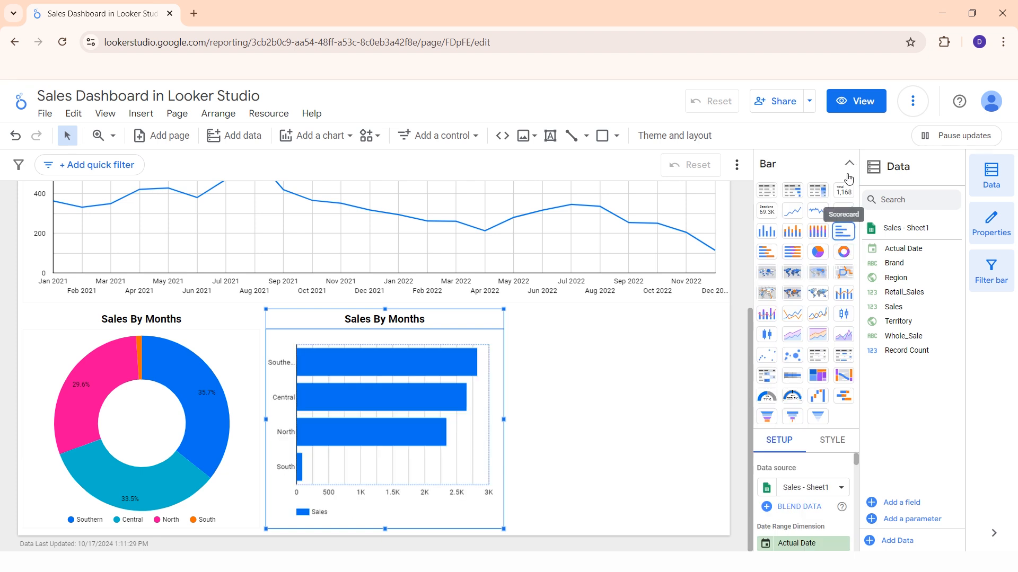
click(848, 166)
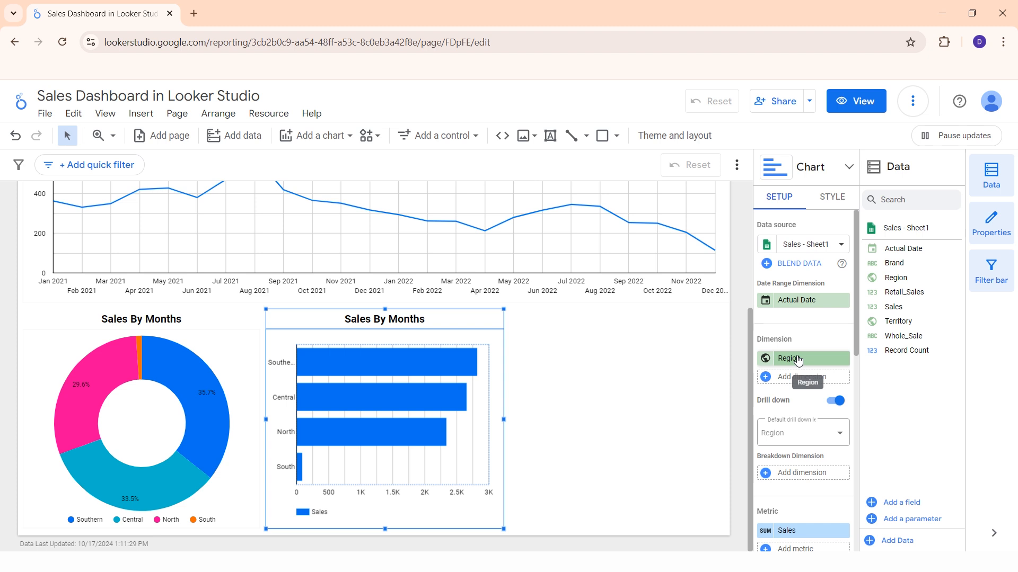
click(792, 358)
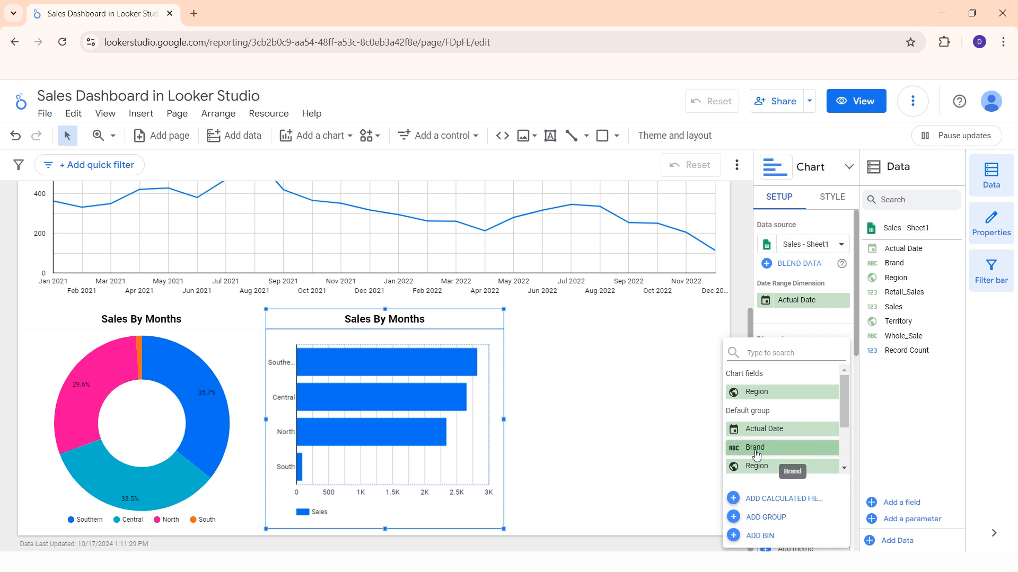
click(754, 447)
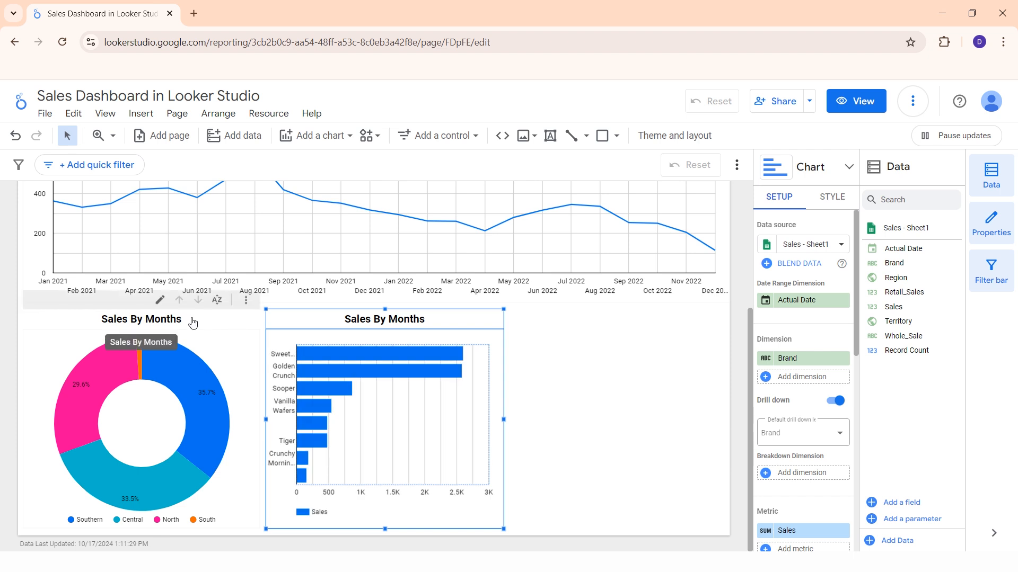
Step: Retitle the region donut chart 'Sales By Region' in its style settings
click(141, 422)
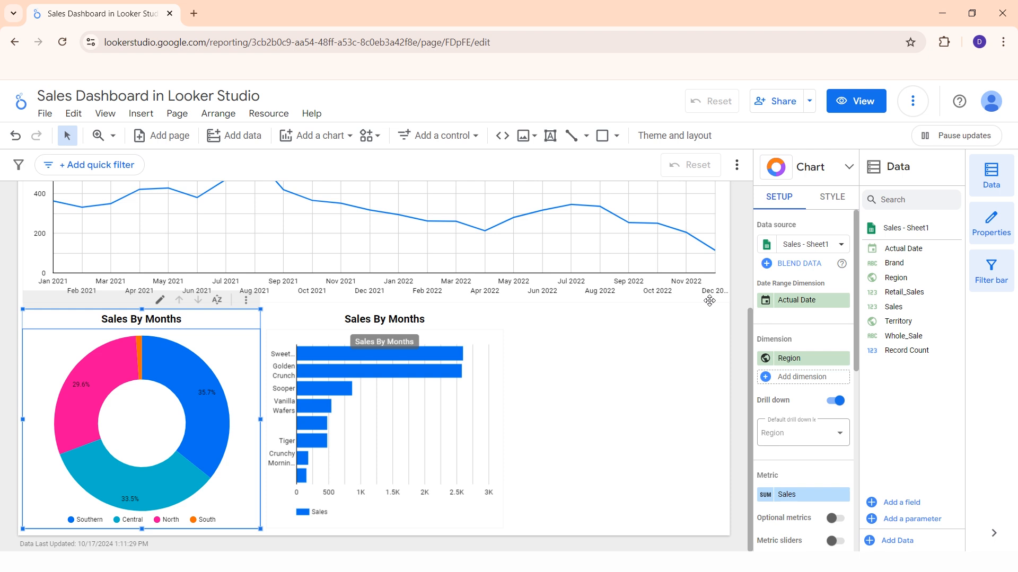
click(832, 197)
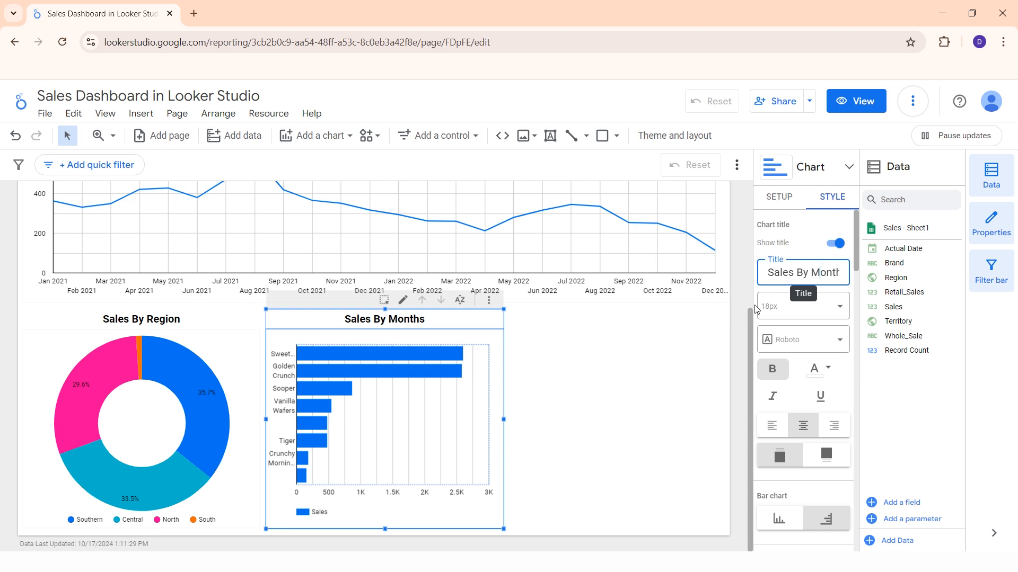
double_click(824, 273)
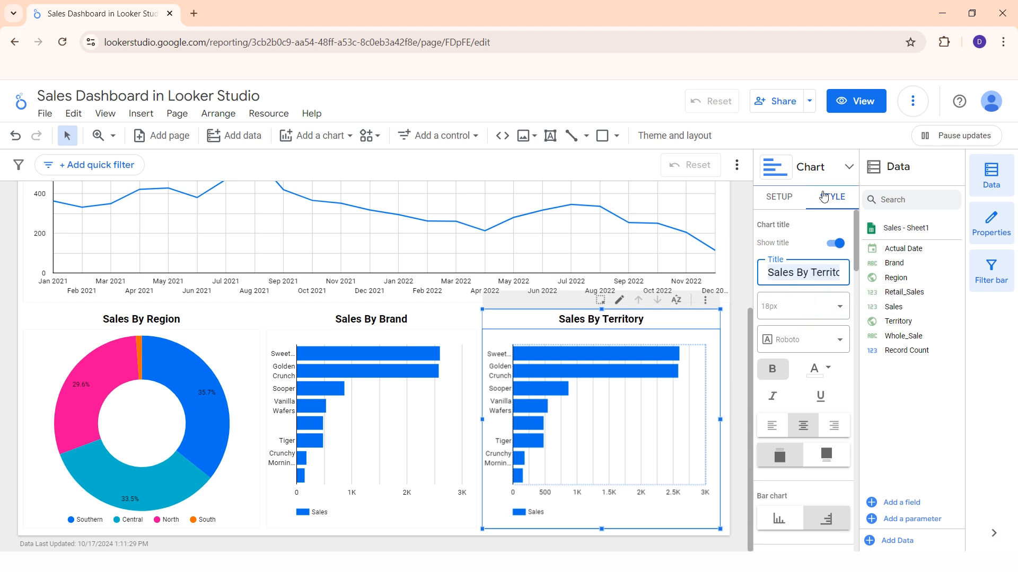
Step: Switch the new bar chart's dimension from Brand to Territory, then preview and resume editing
click(778, 197)
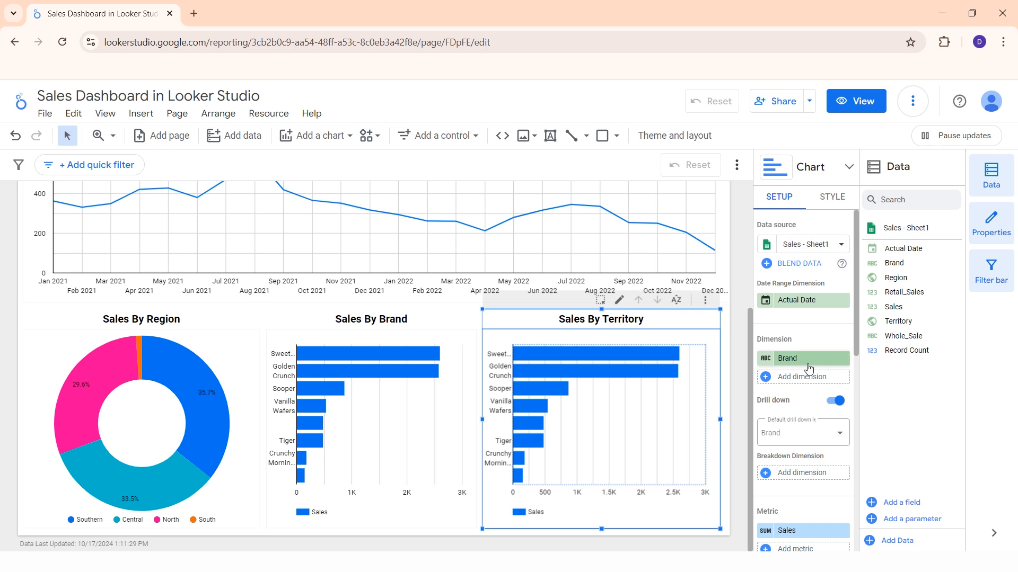
click(787, 358)
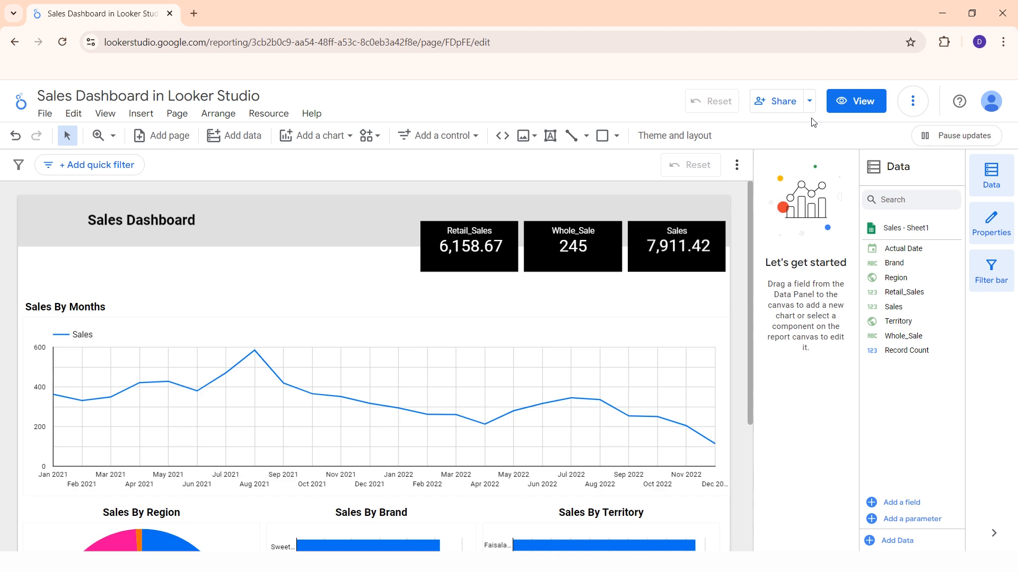
click(855, 101)
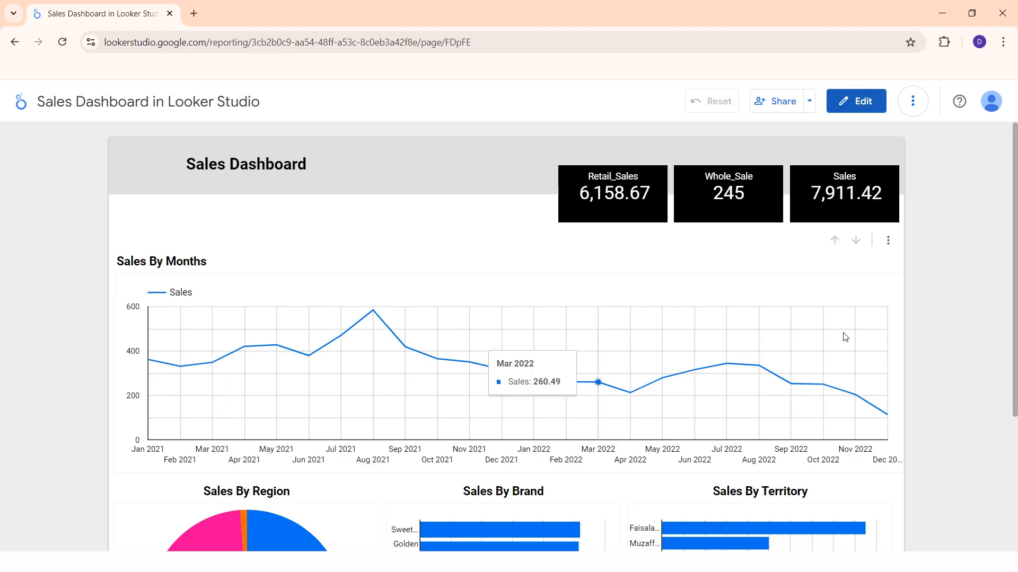
mouse_move(967, 298)
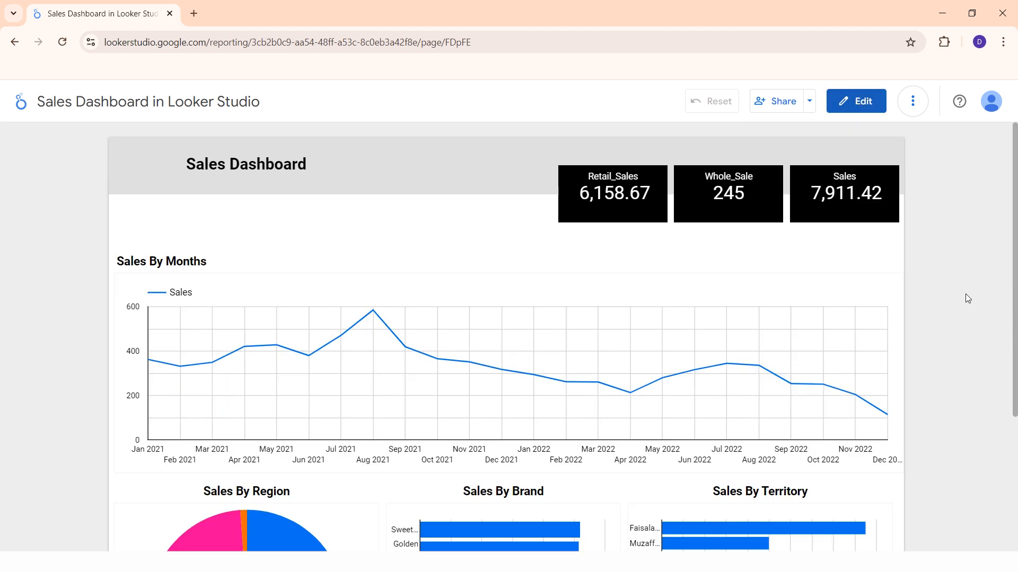
click(855, 101)
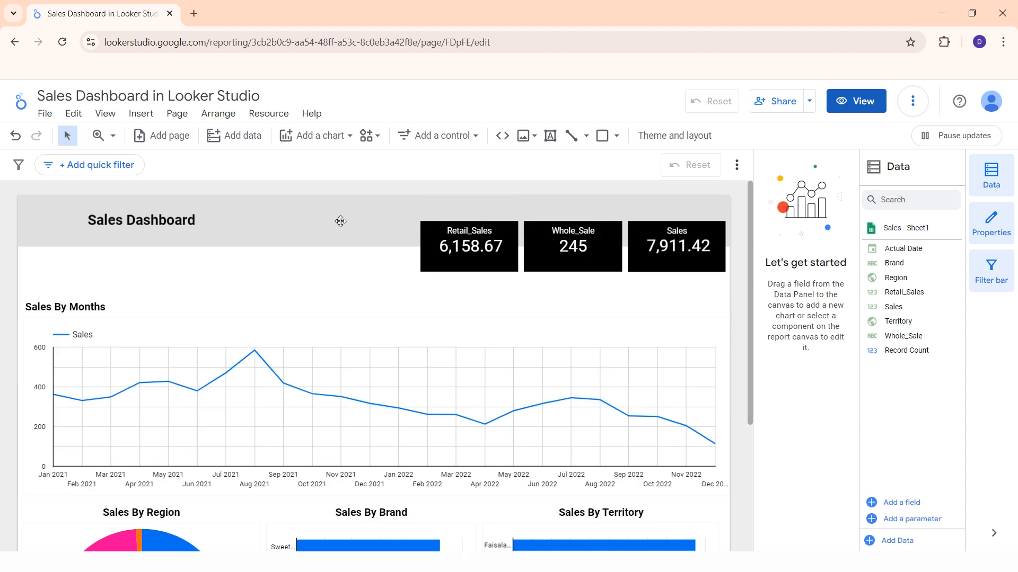
Step: Insert a network-style icon image in the header and shift the title right
click(141, 533)
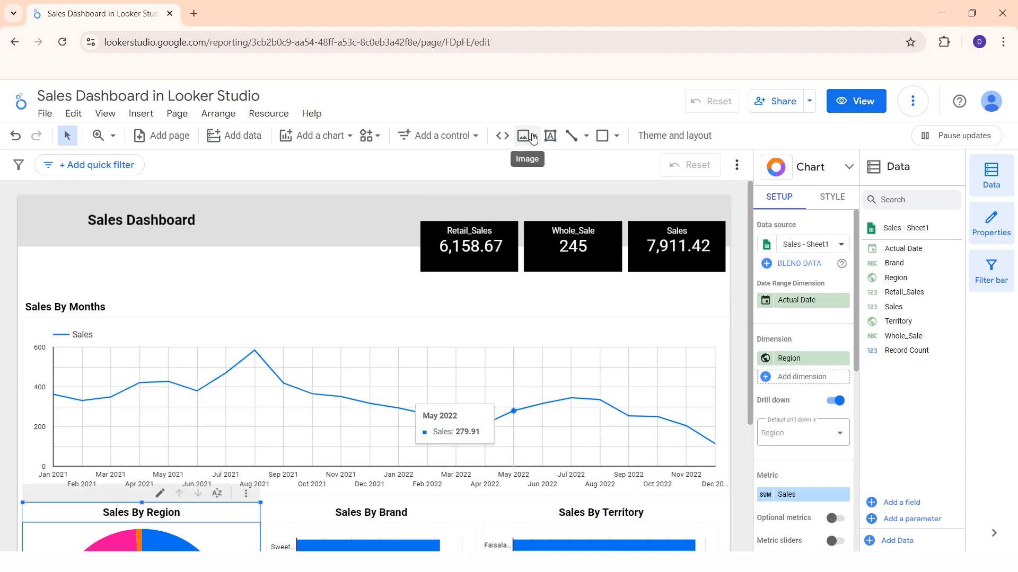
mouse_move(563, 177)
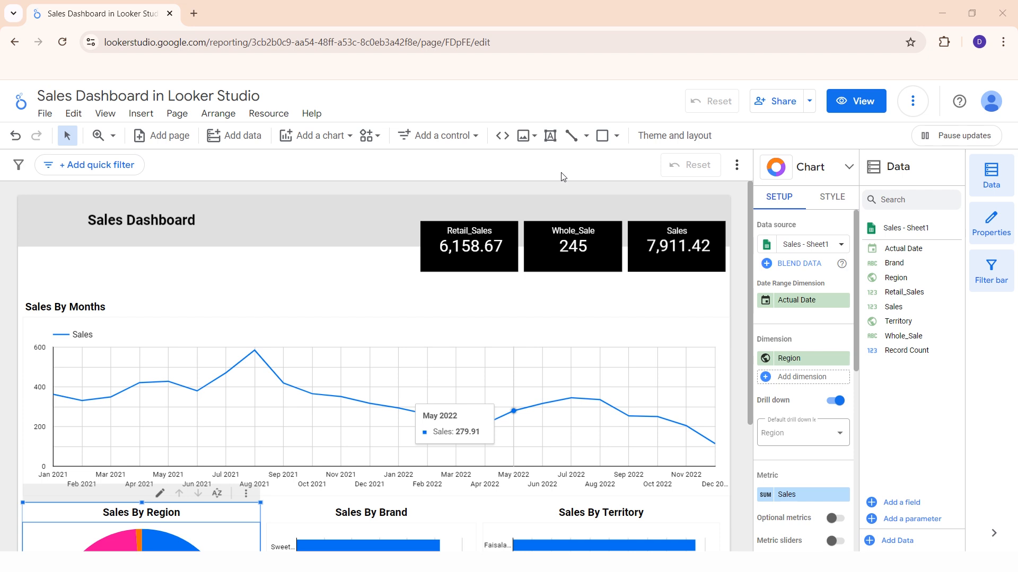
click(522, 136)
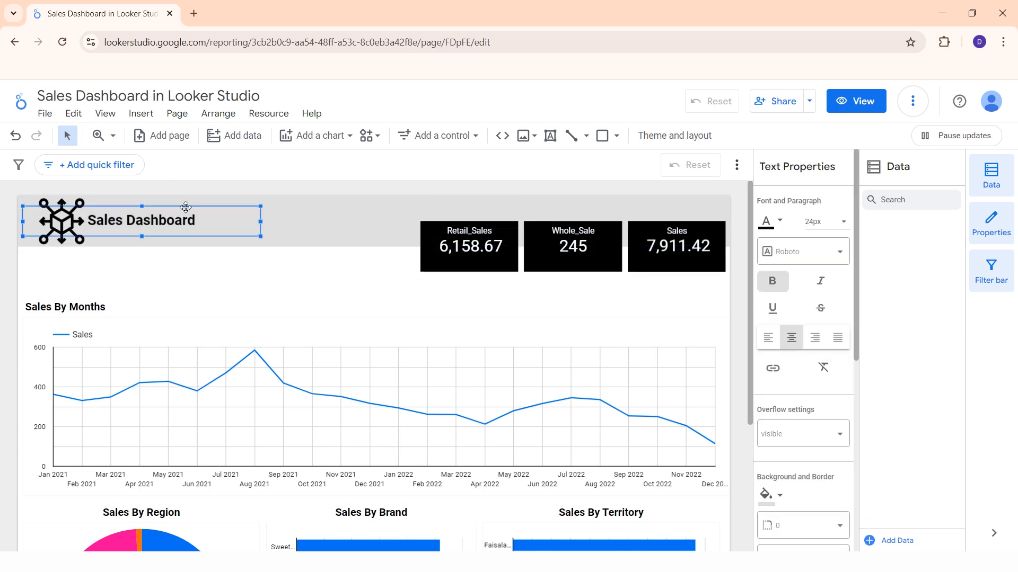
drag(141, 221, 162, 220)
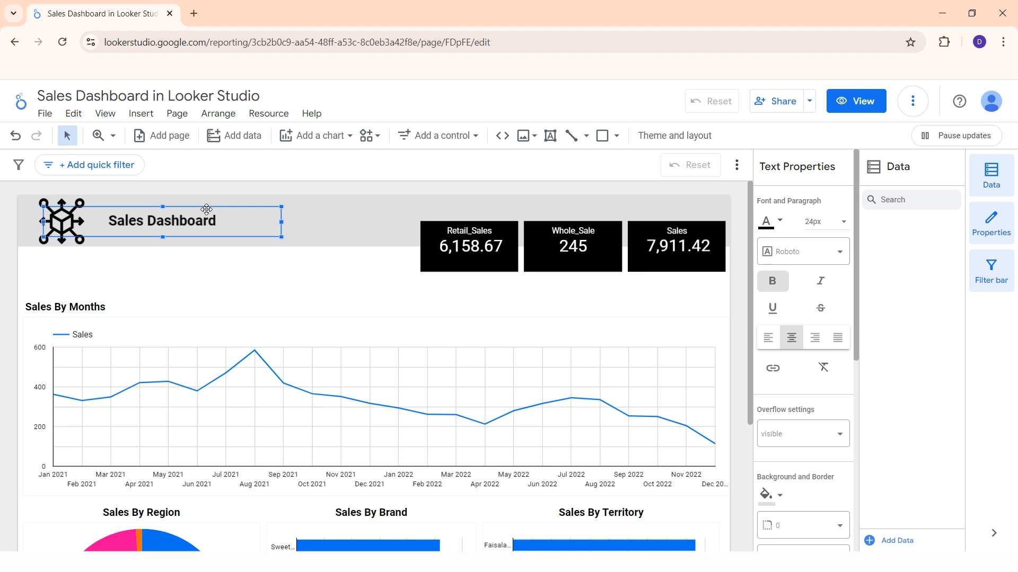
Step: Set the Sales Dashboard title font size to 36px
click(824, 222)
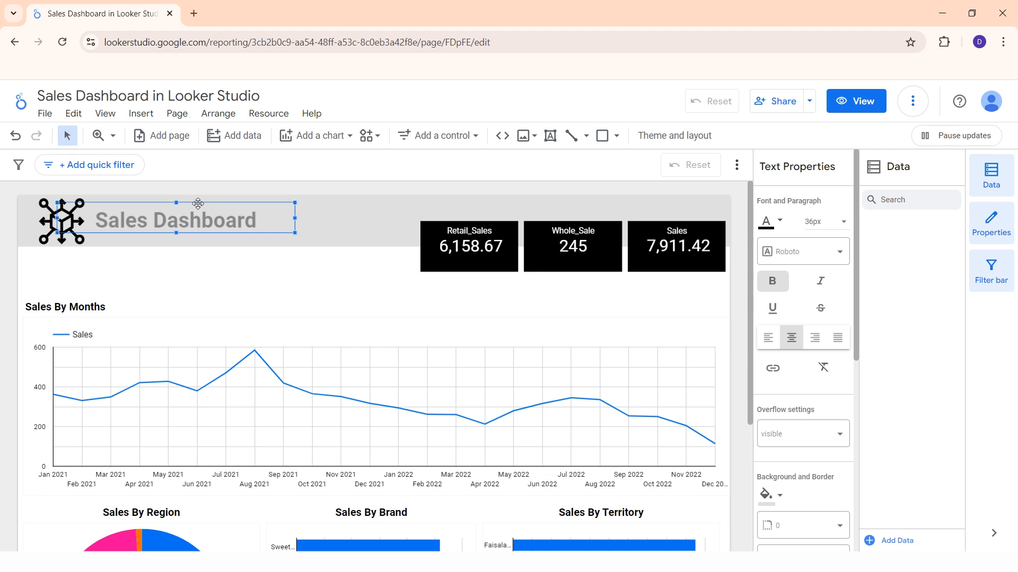
click(815, 337)
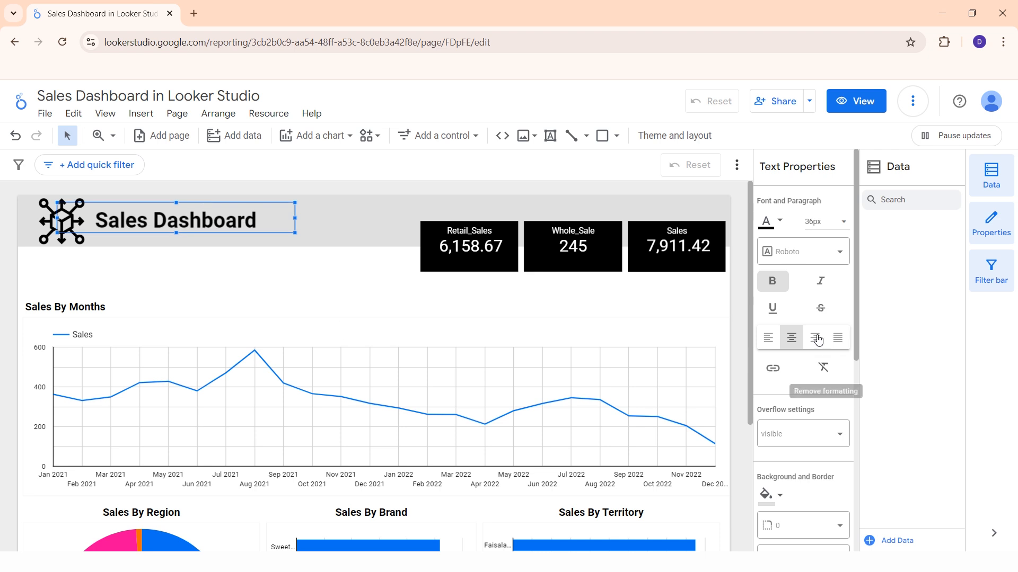
click(355, 266)
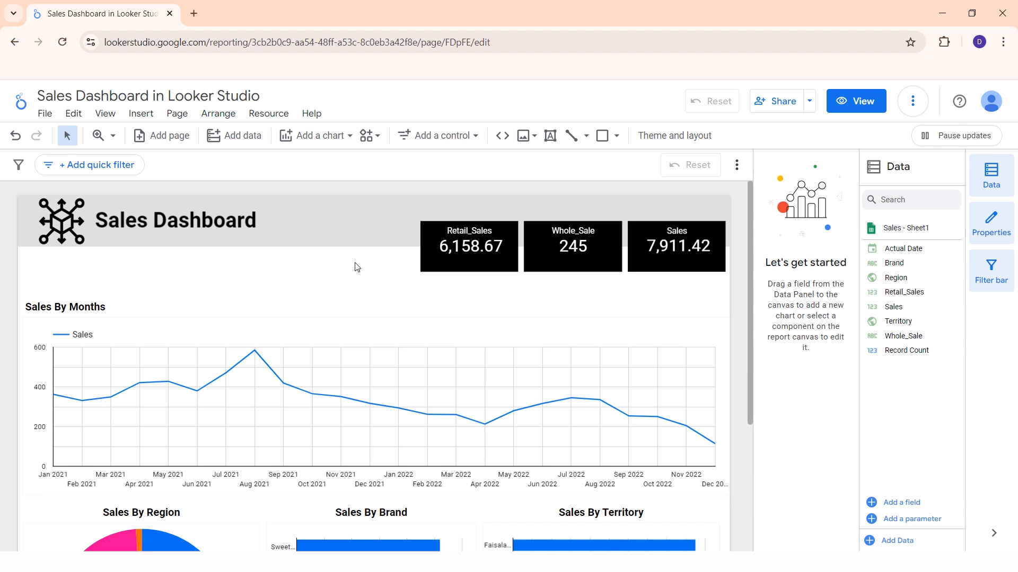
scroll(down, 3)
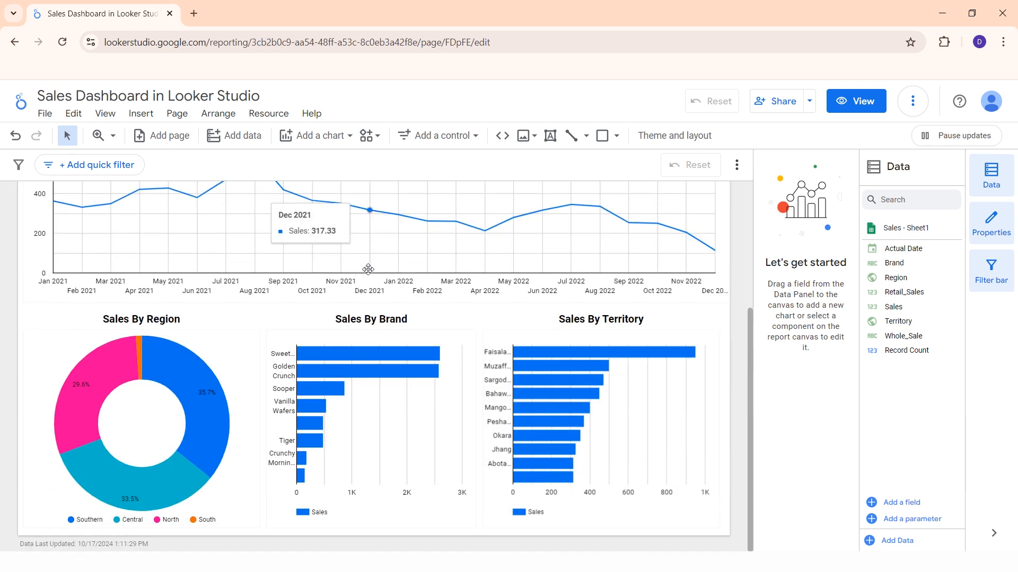
click(855, 102)
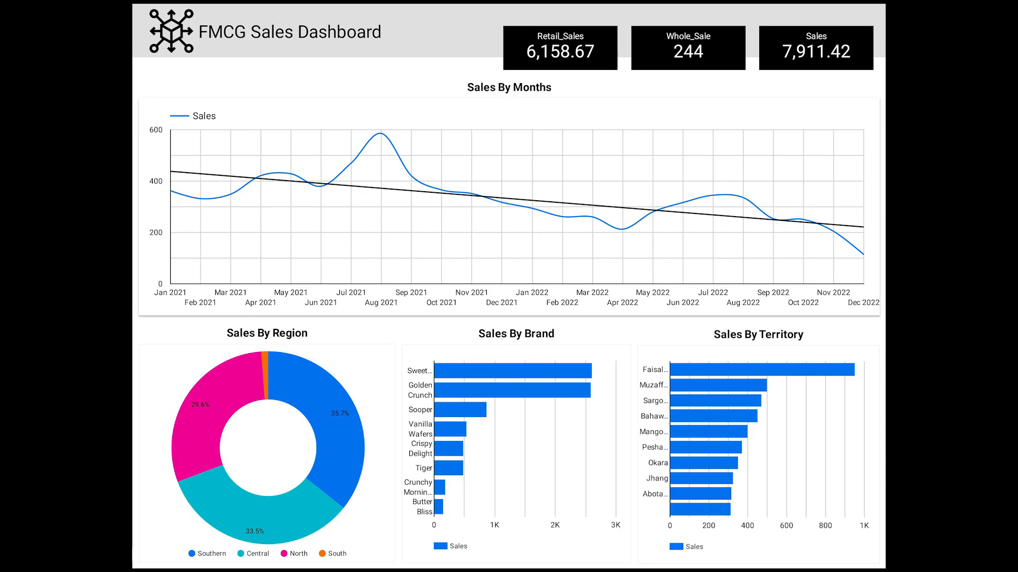